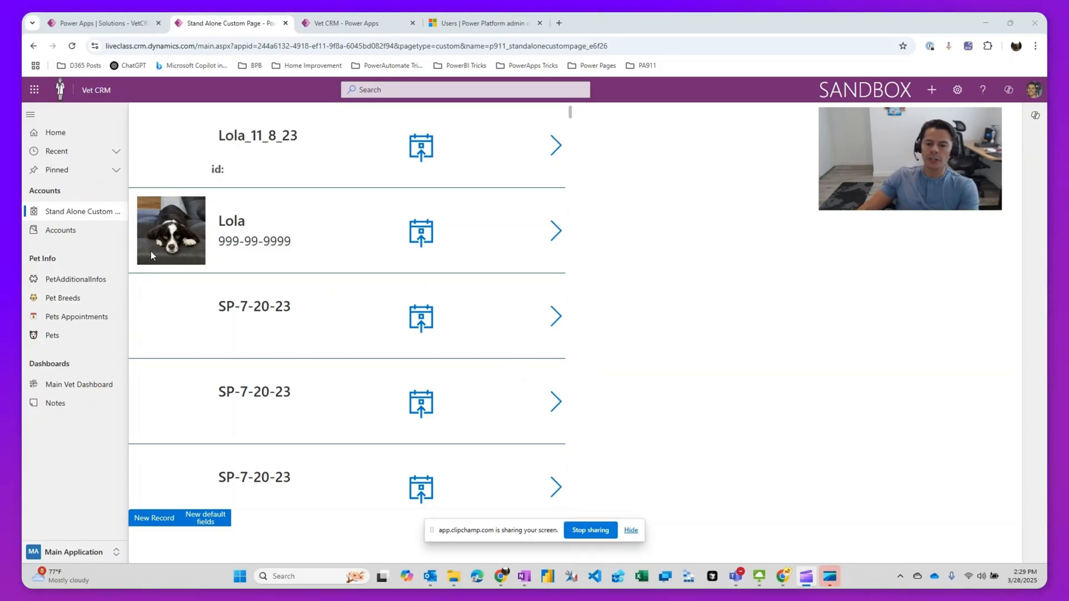
mouse_move(85, 372)
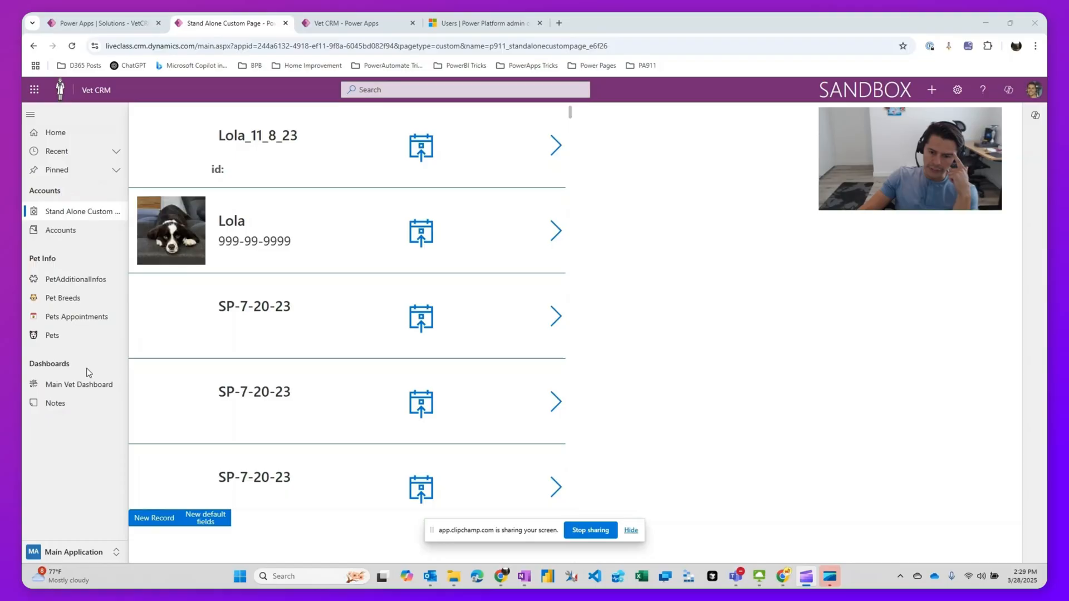
mouse_move(84, 316)
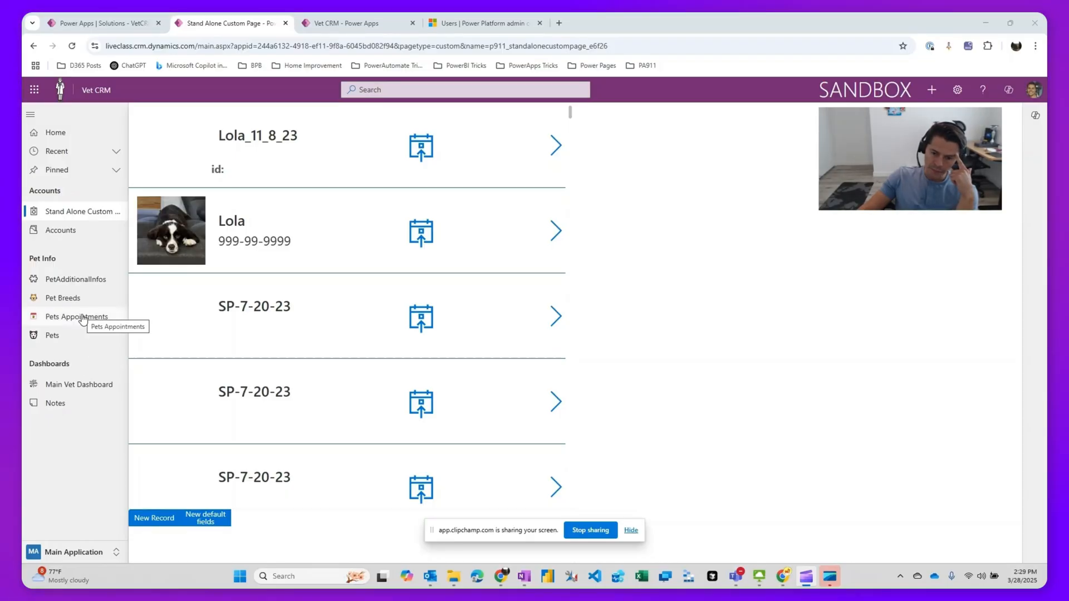
mouse_move(78, 289)
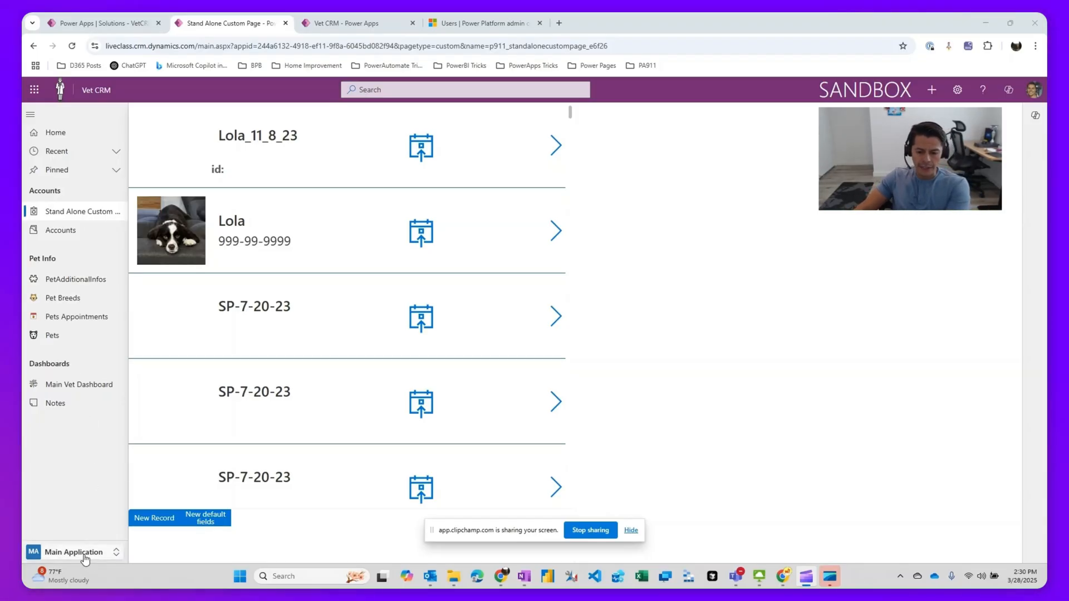
Step: Switch the Vet CRM app to the Admin area to see PetTypes, then back to Main Application
left_click(73, 552)
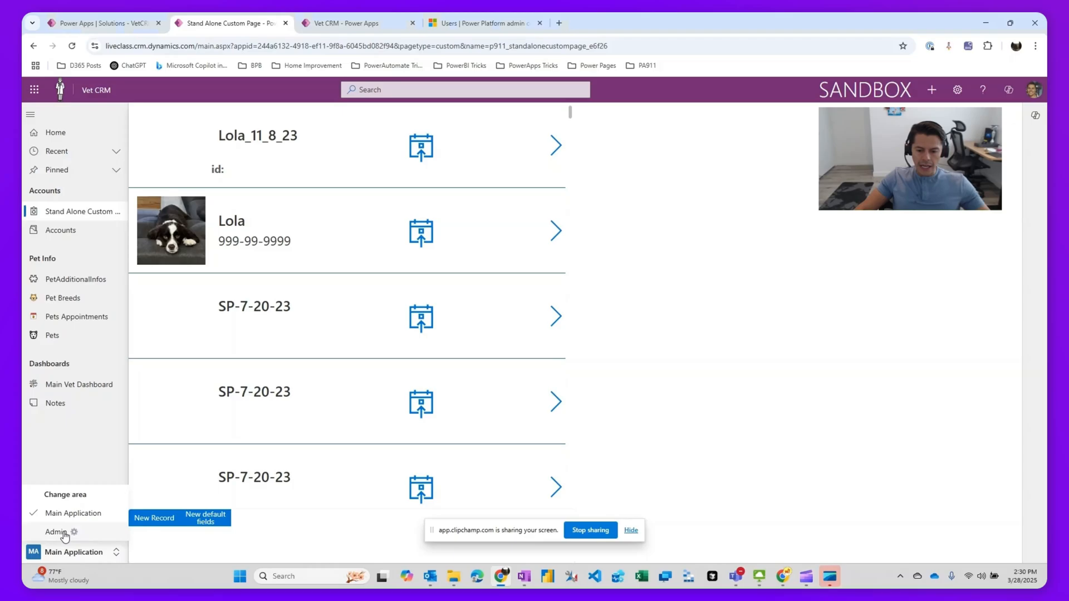
left_click(47, 532)
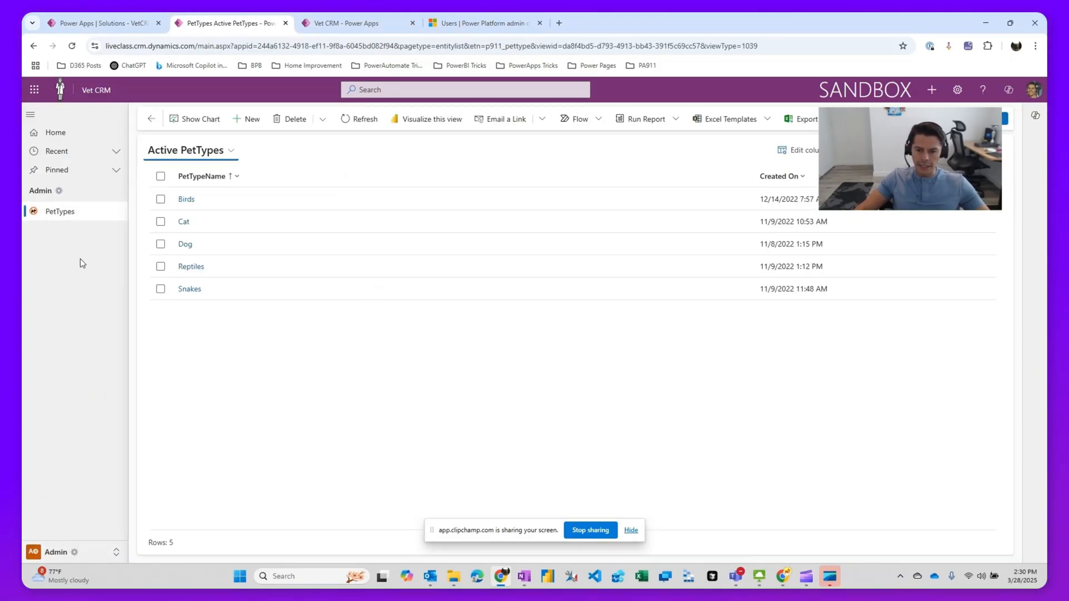
mouse_move(85, 252)
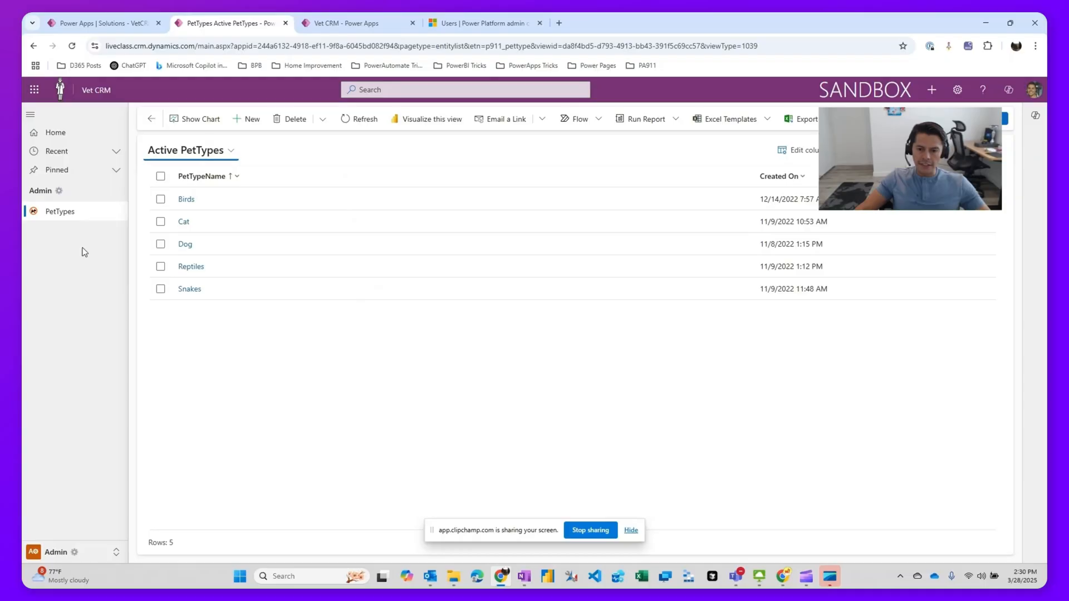
mouse_move(67, 255)
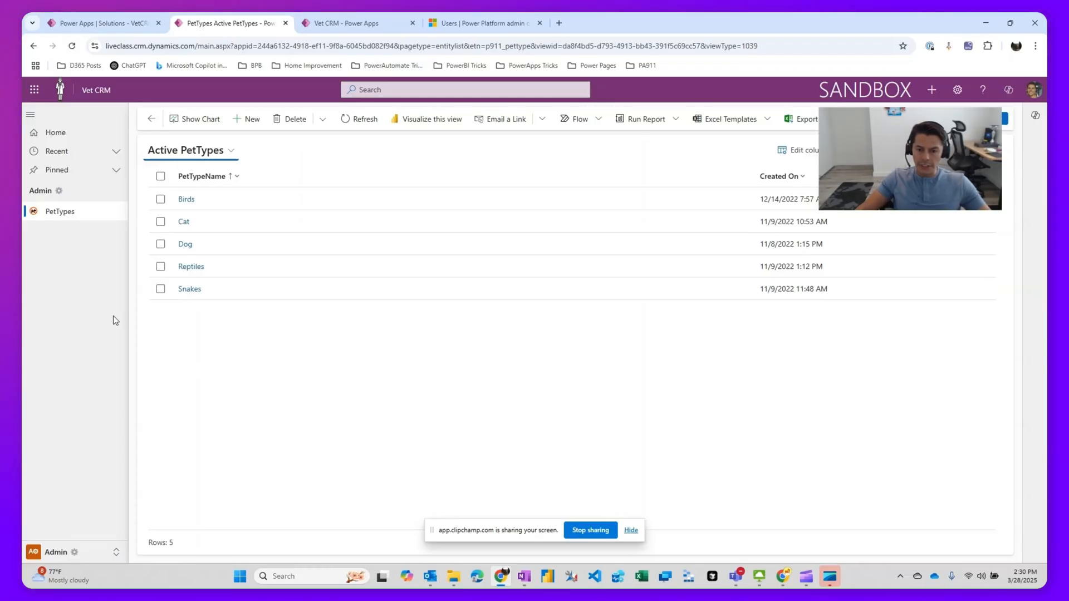
mouse_move(60, 211)
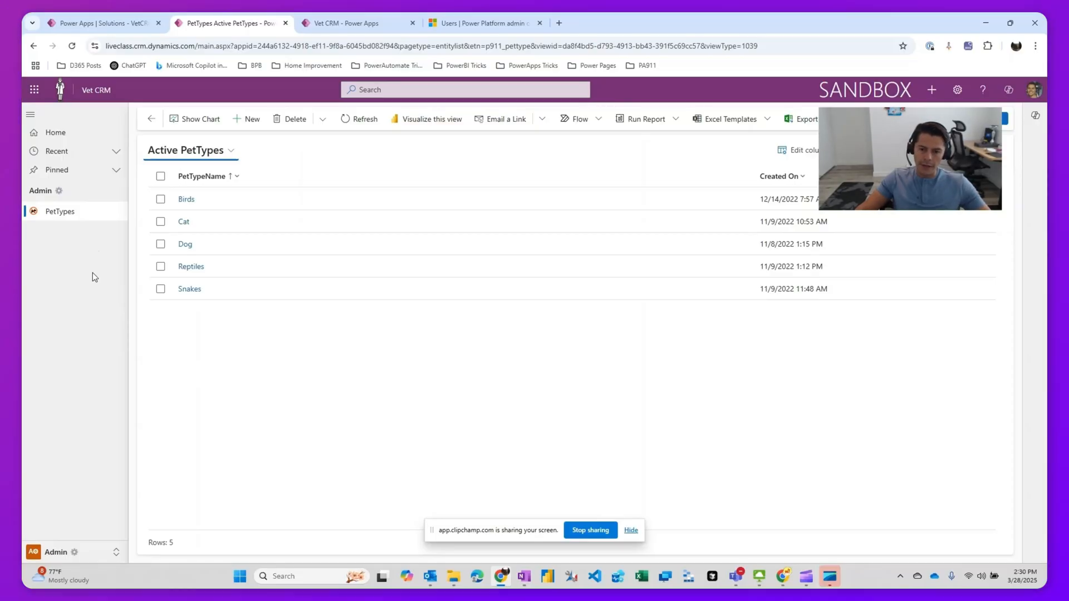
mouse_move(120, 343)
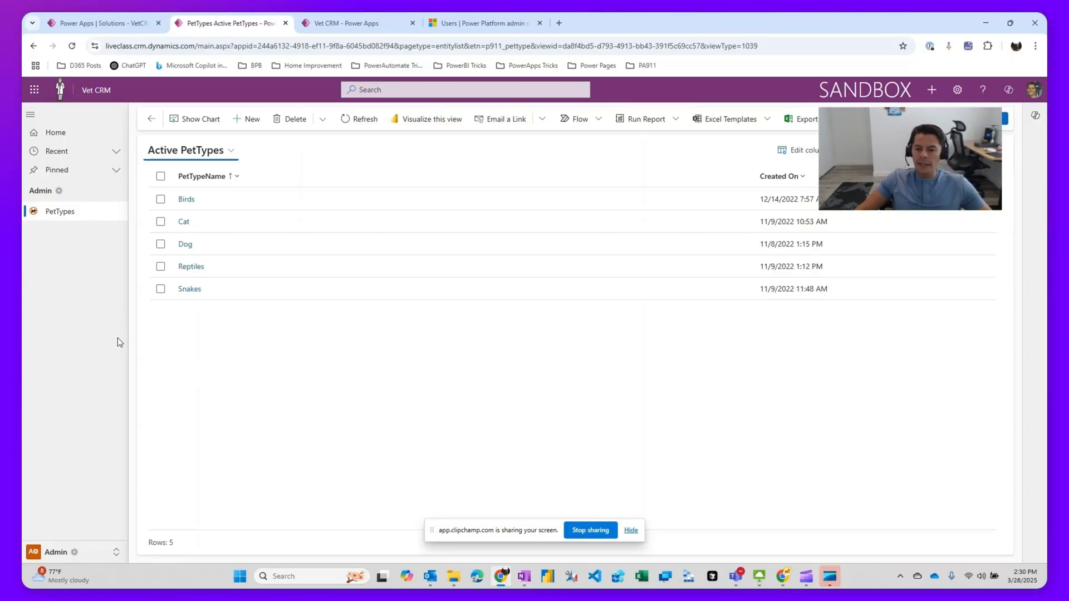
mouse_move(89, 478)
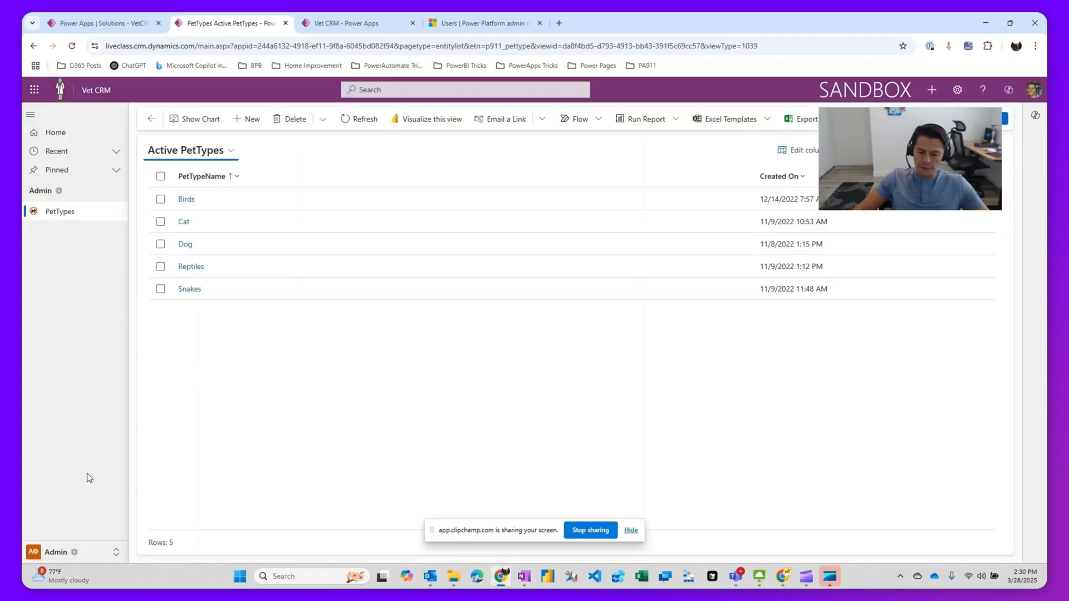
mouse_move(274, 312)
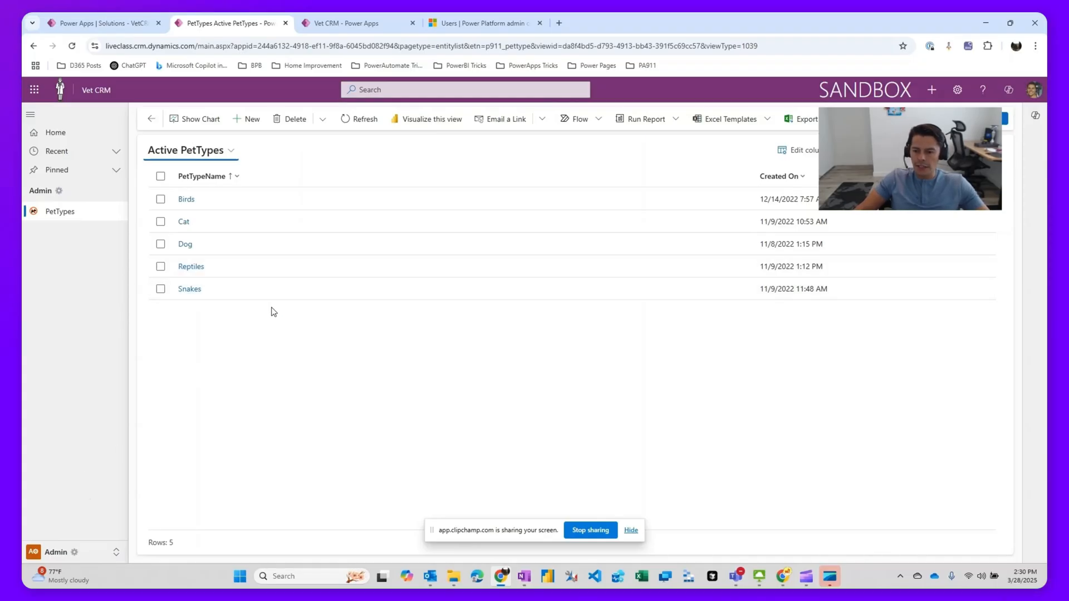
mouse_move(77, 561)
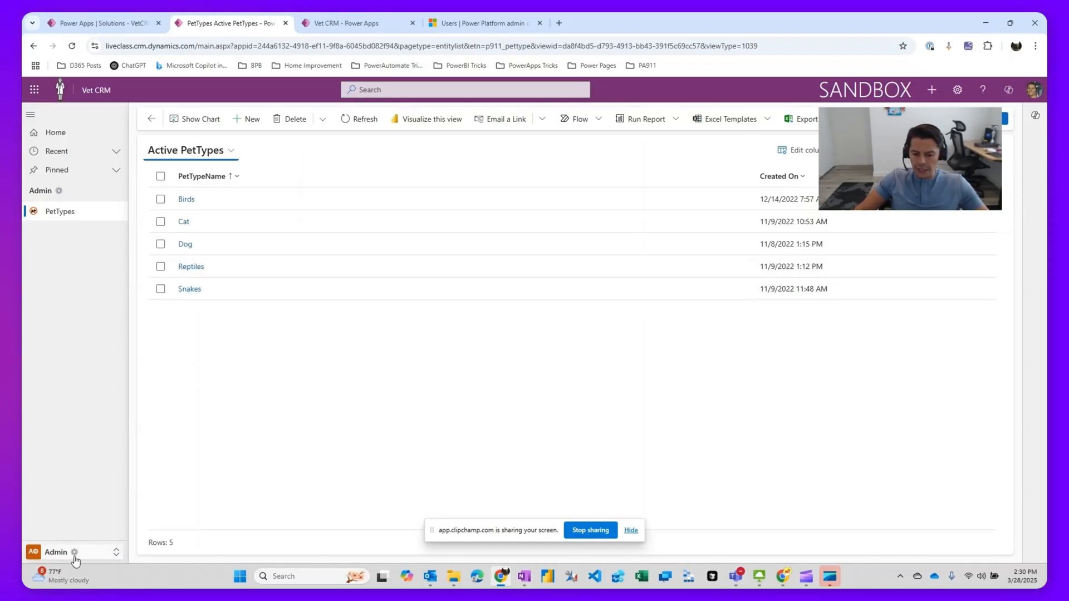
left_click(69, 552)
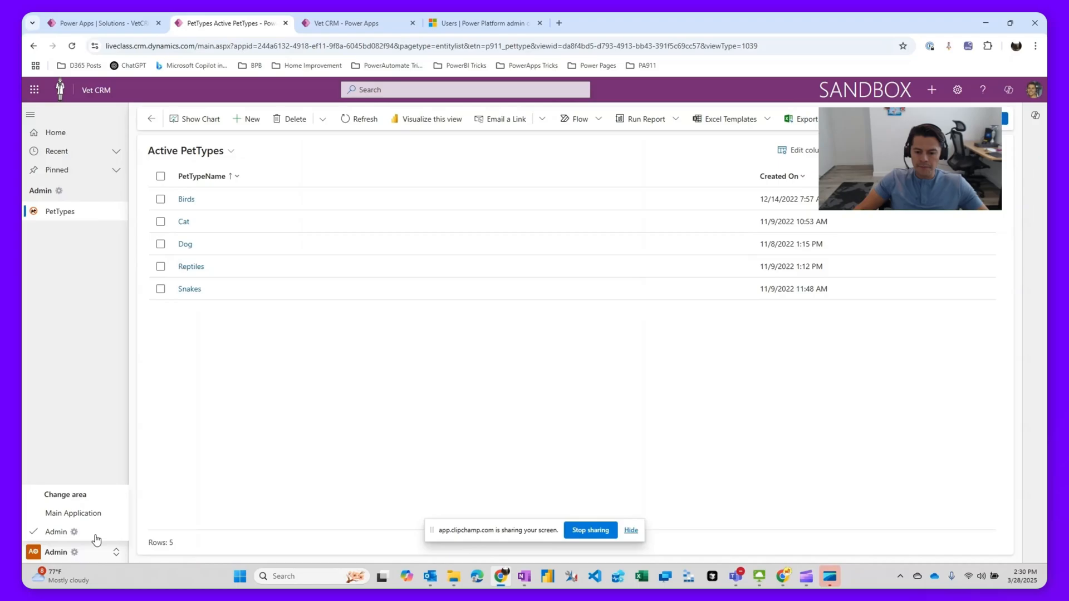
left_click(73, 513)
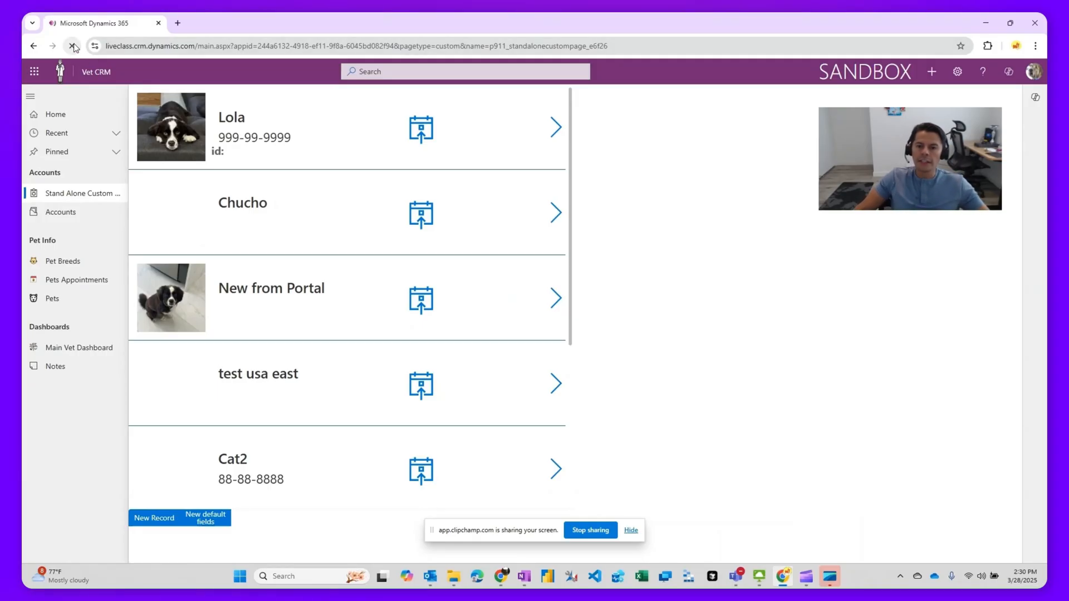
Step: Reload the other user's Vet CRM pet-records page
left_click(71, 47)
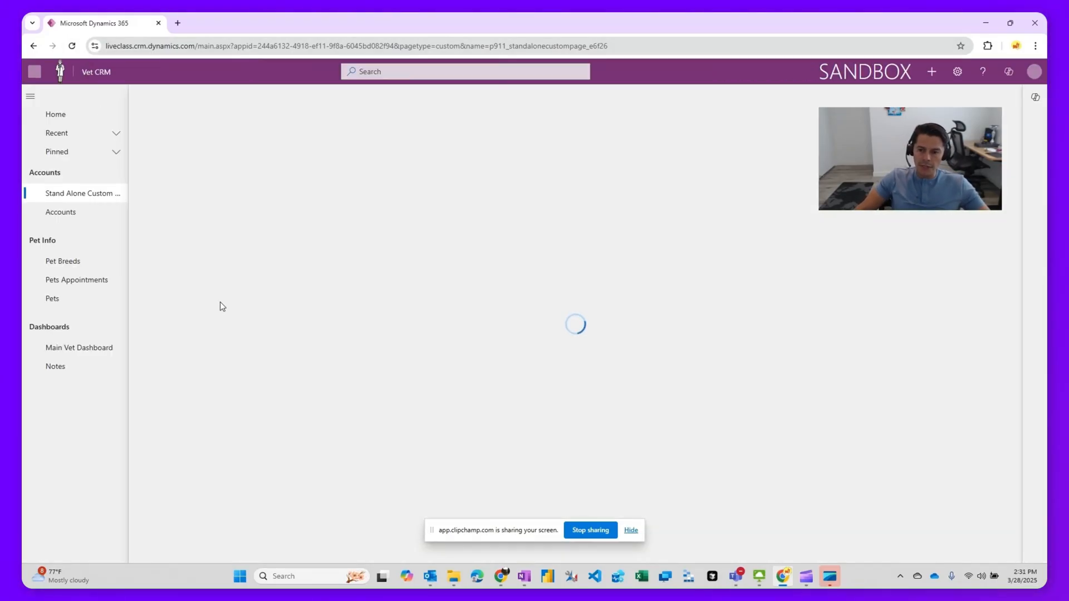
mouse_move(231, 327)
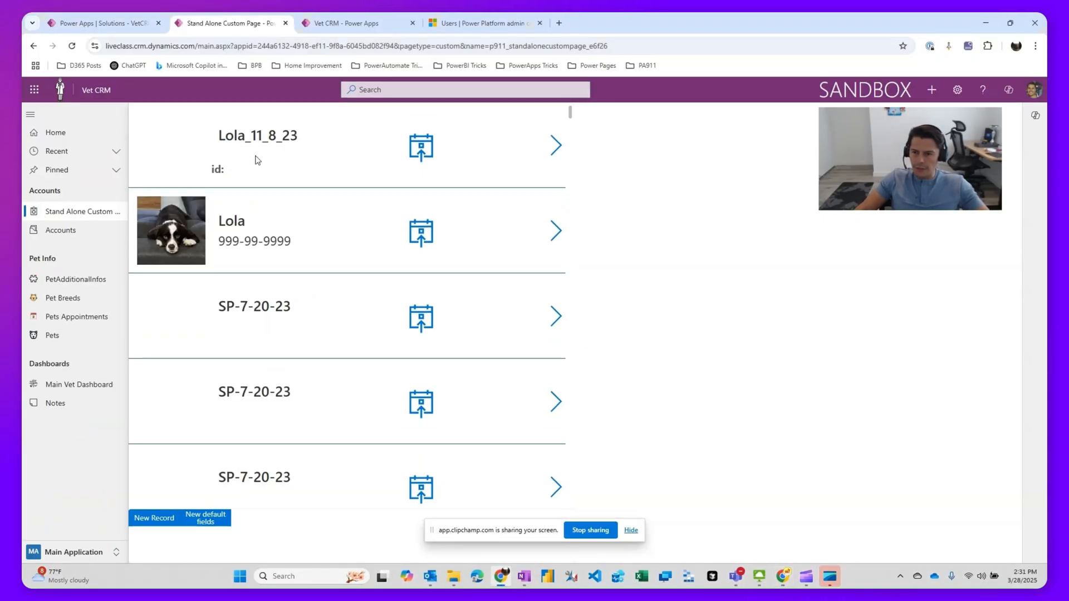
Step: Show the Admin area's pages in the Vet CRM app designer
left_click(342, 22)
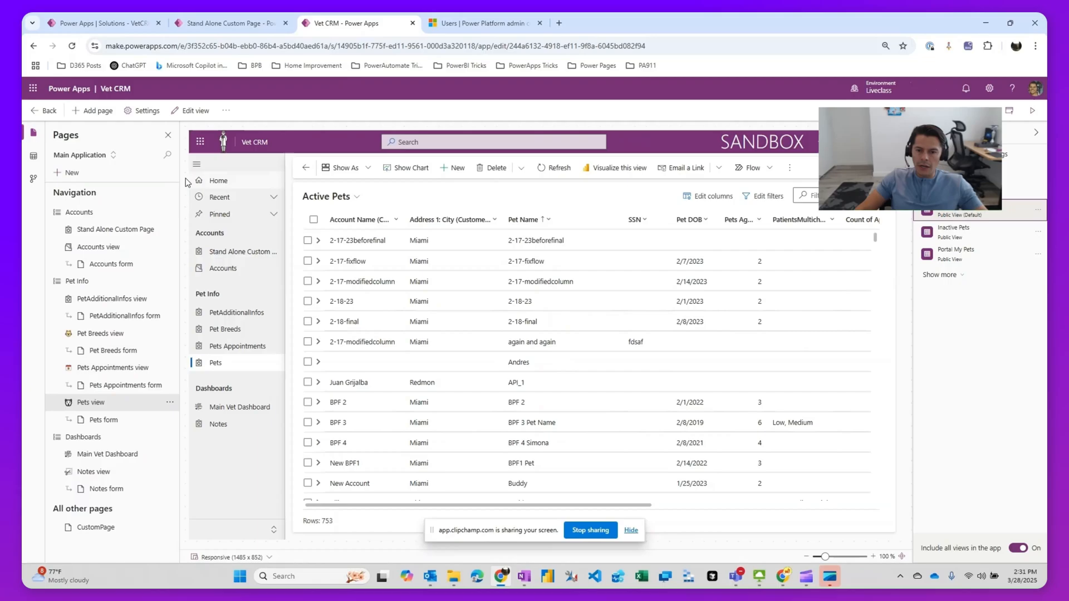
mouse_move(44, 113)
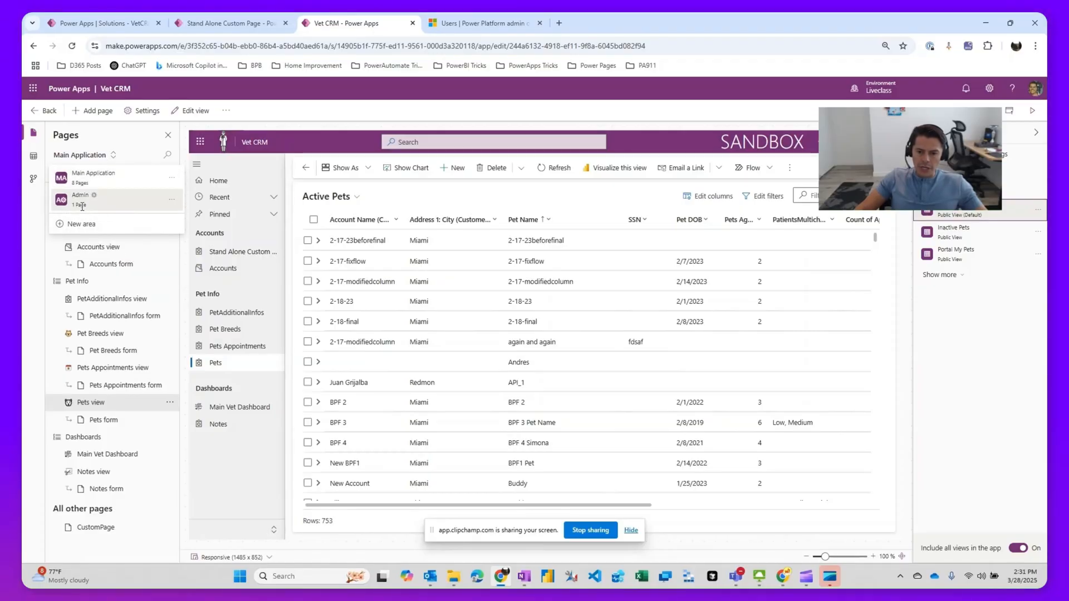
left_click(80, 194)
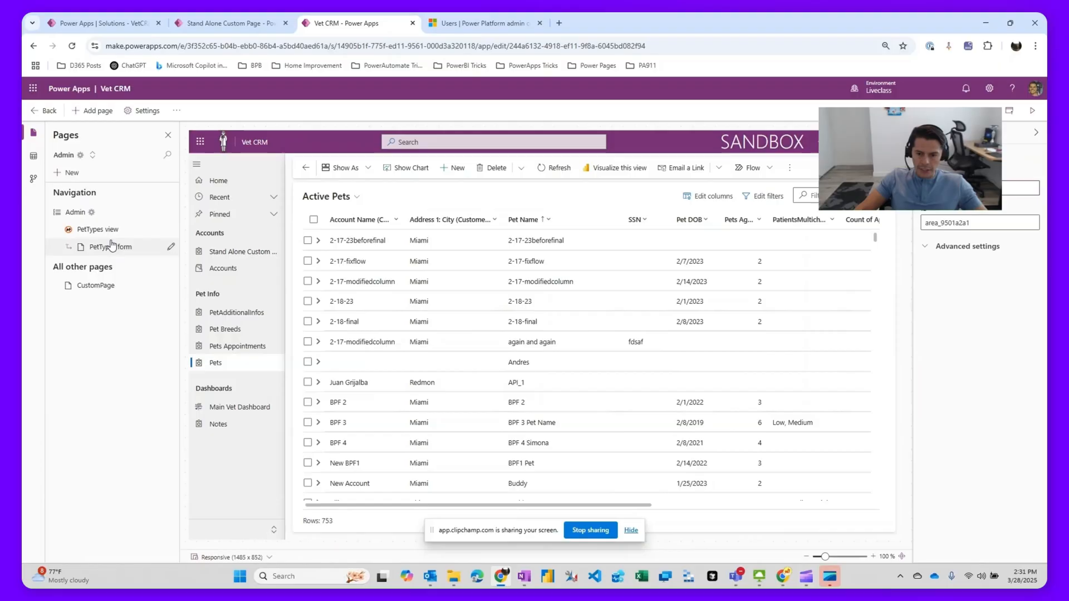
Step: Select the PetTypes view subarea to reveal its PetType Create privilege setting
left_click(98, 229)
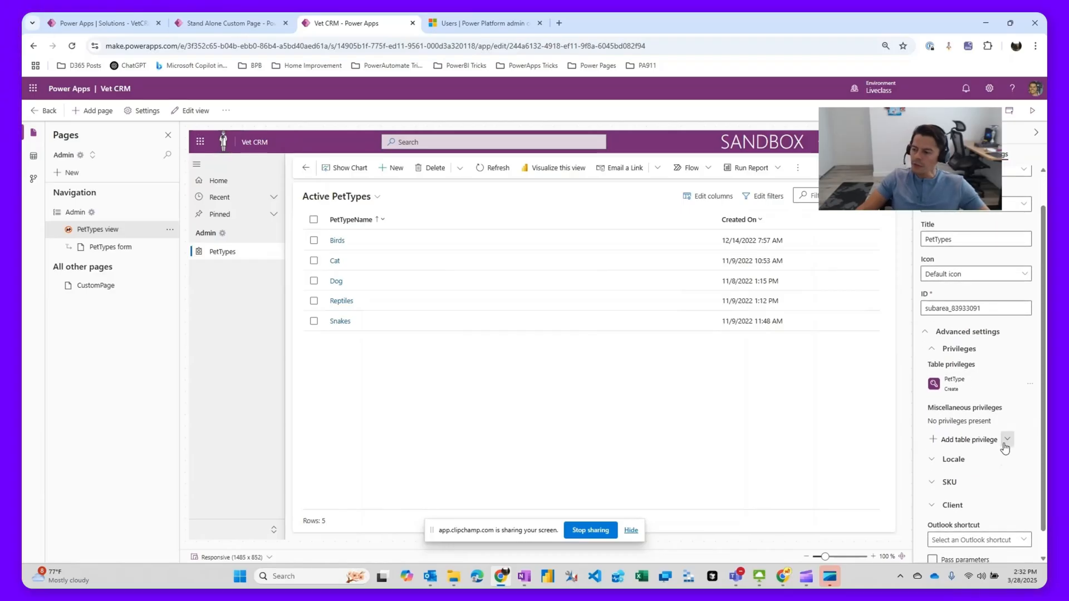
mouse_move(1009, 440)
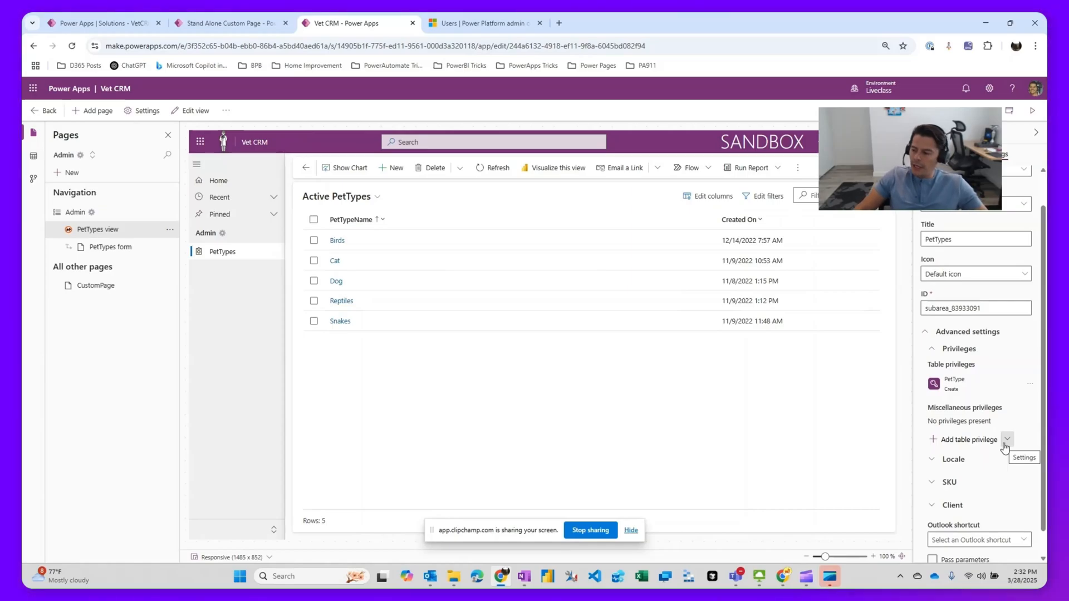
mouse_move(996, 477)
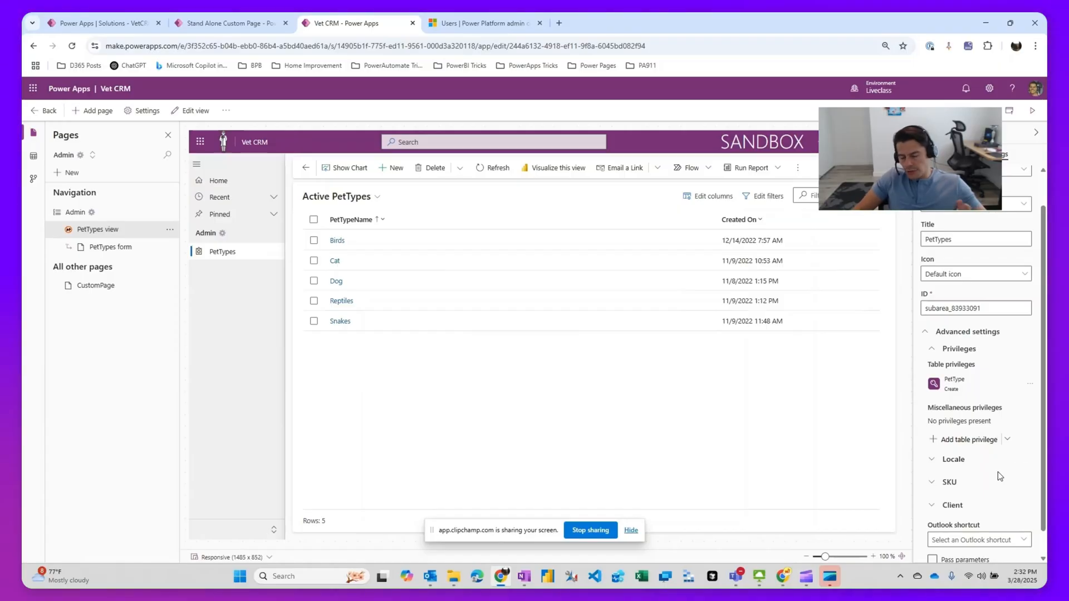
mouse_move(1000, 476)
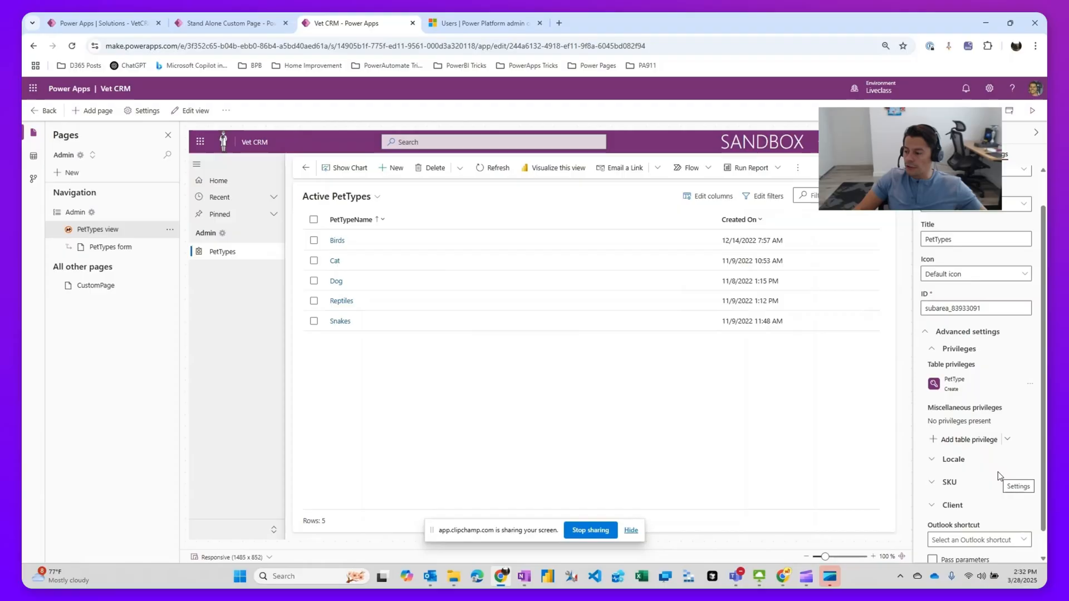
Step: Remove the existing PetType privilege and start adding a new table privilege for PetType
left_click(1030, 383)
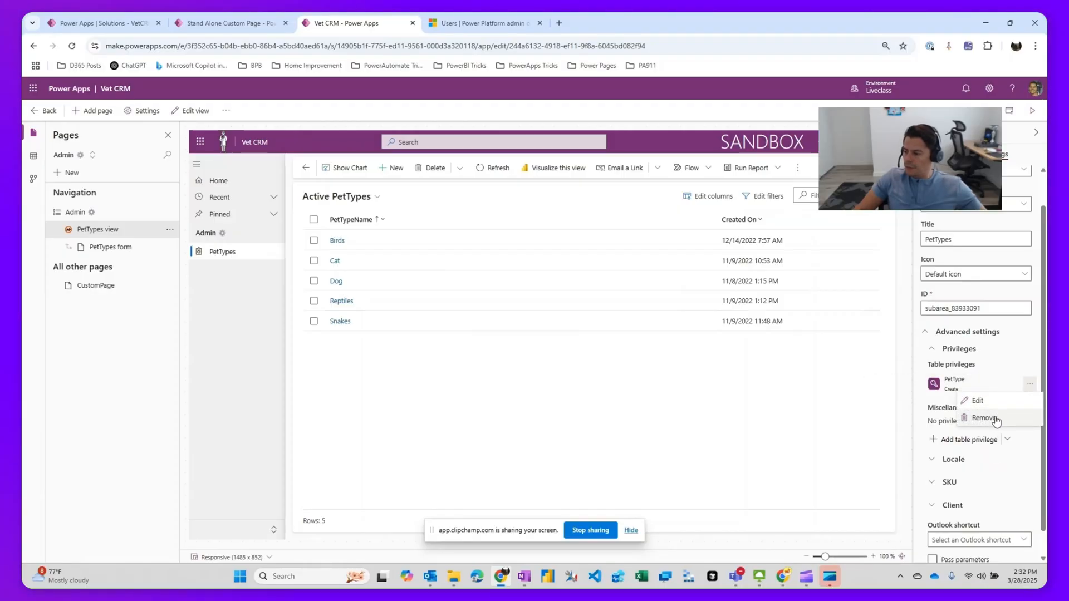
left_click(981, 418)
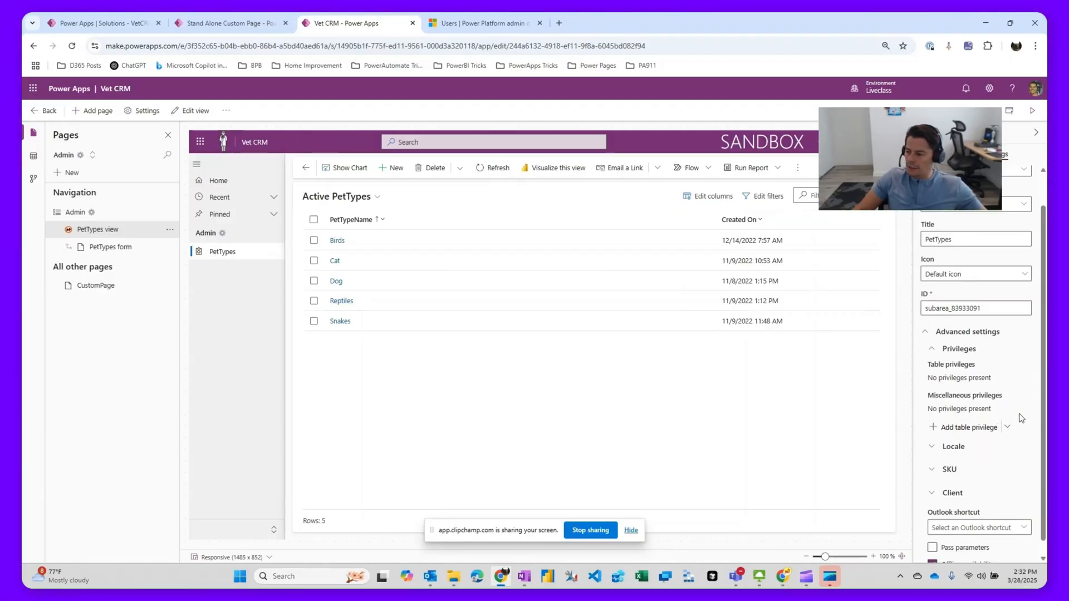
mouse_move(962, 428)
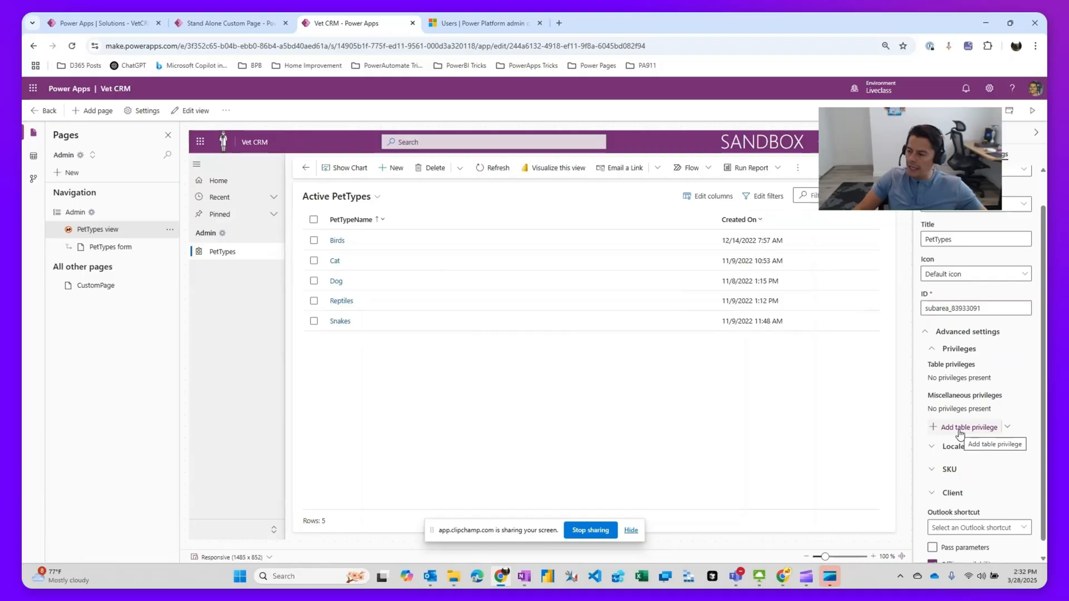
left_click(969, 428)
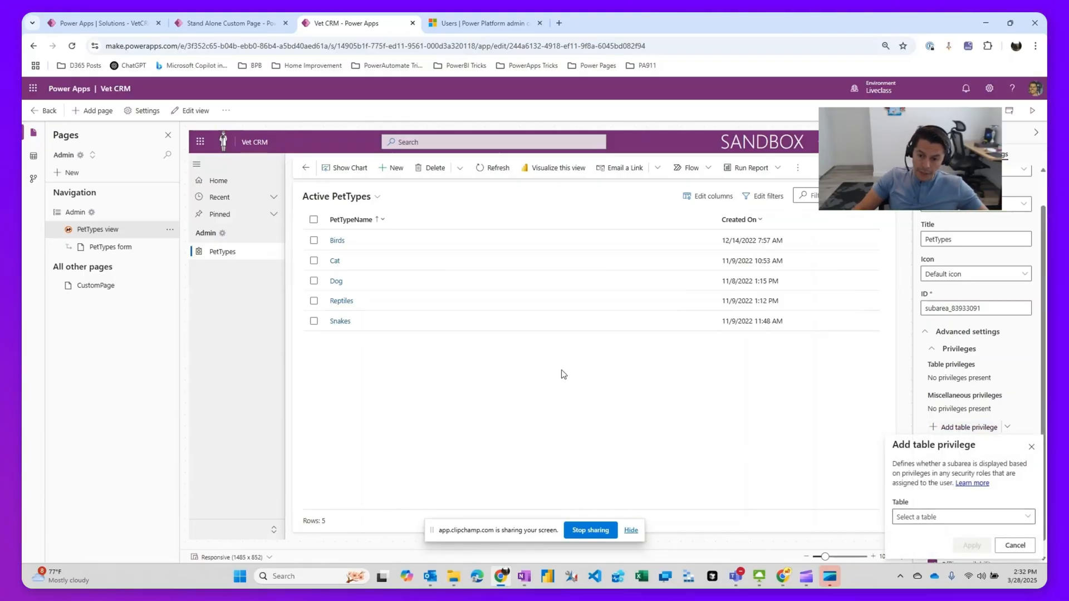
left_click(963, 516)
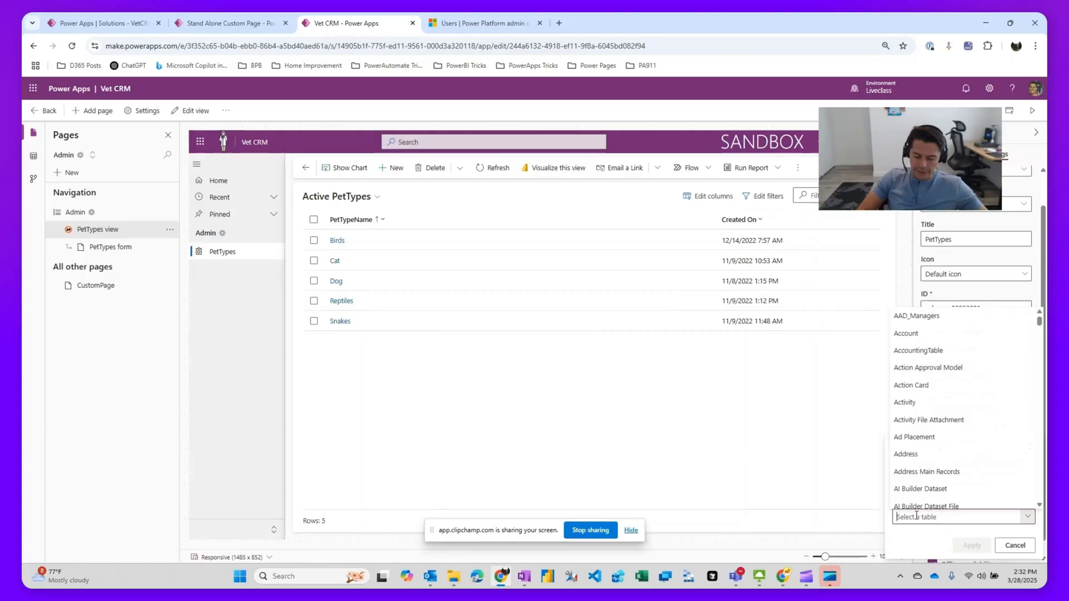
type("PetType")
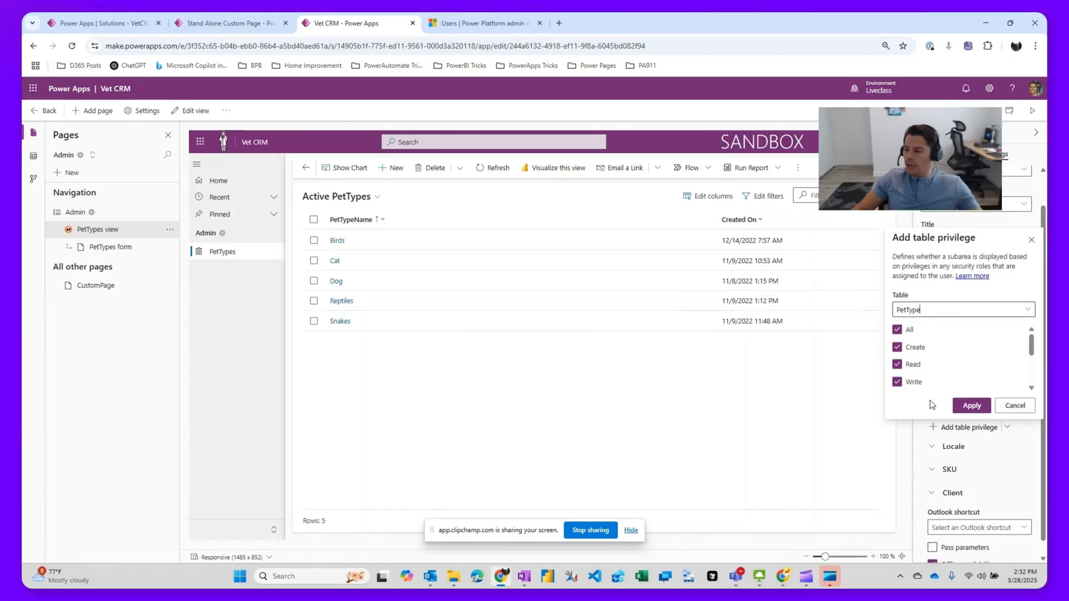
Step: Require only the Create privilege on PetType and apply it to the subarea
left_click(897, 329)
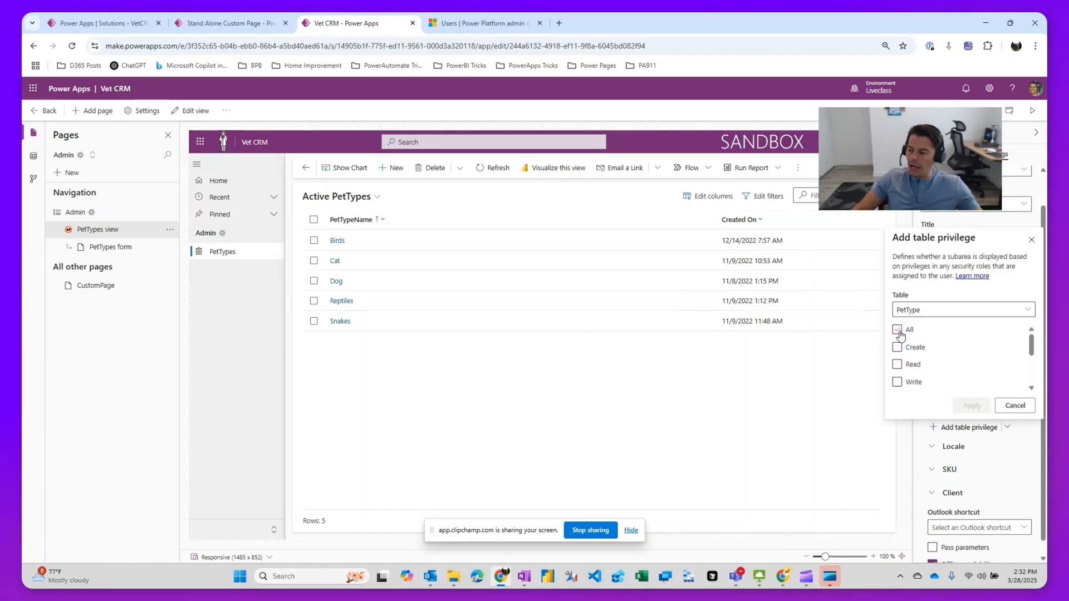
left_click(896, 348)
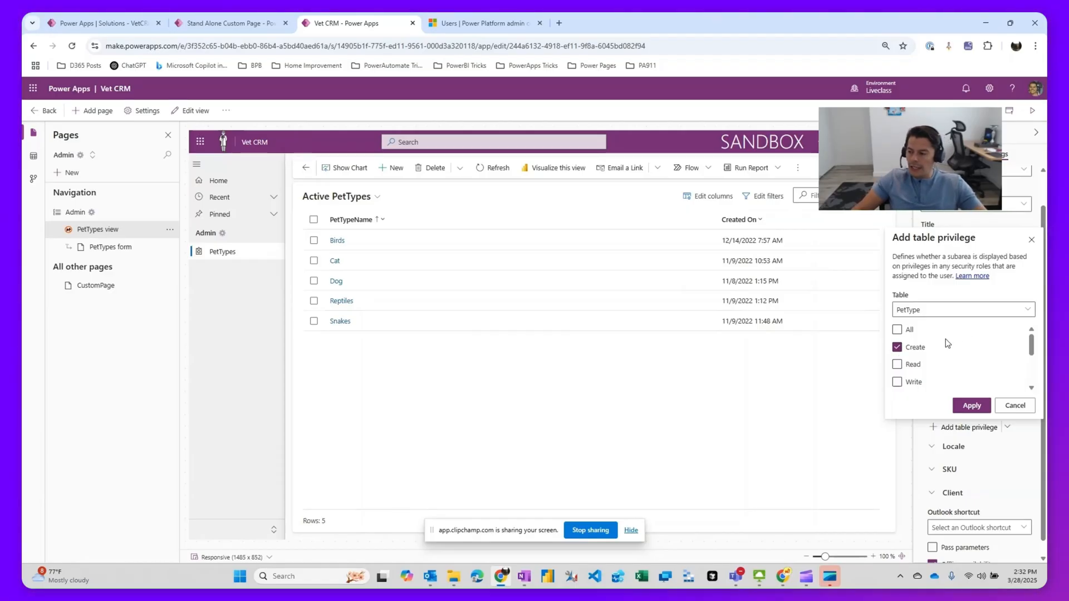
left_click(896, 329)
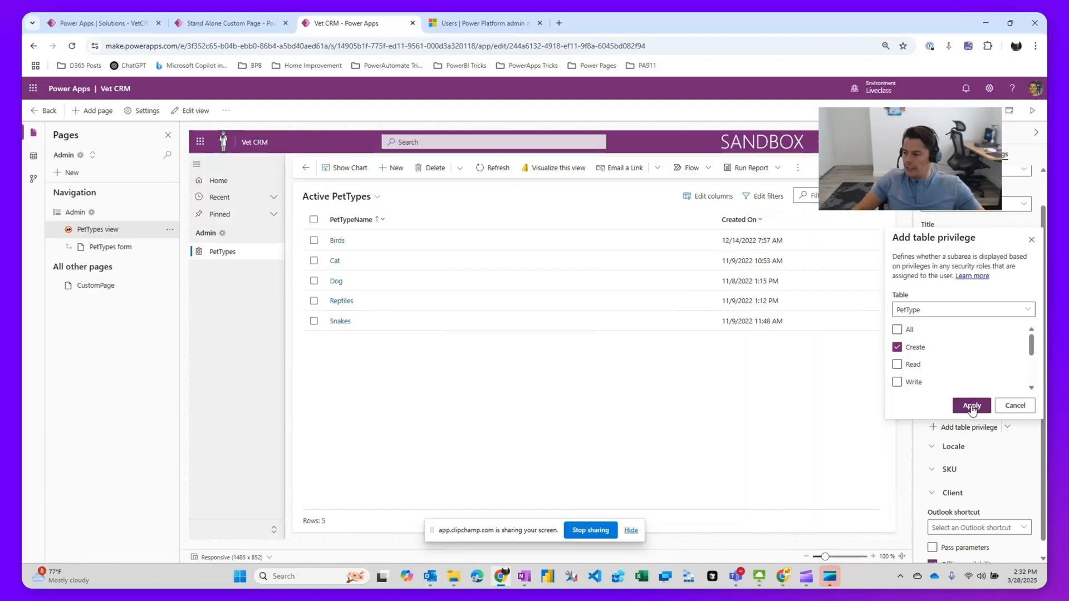
left_click(971, 405)
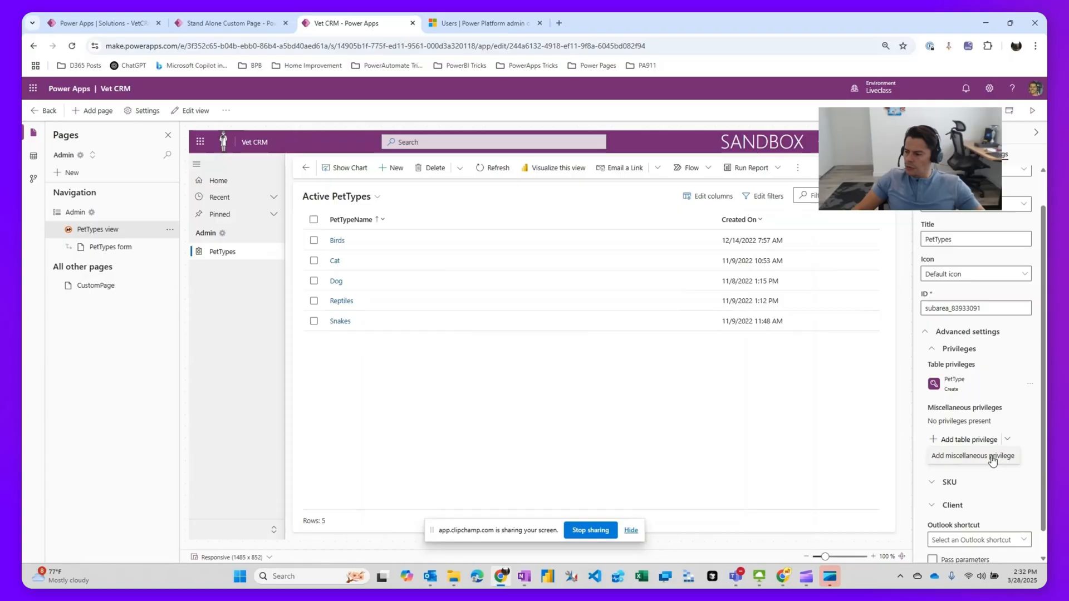
left_click(973, 456)
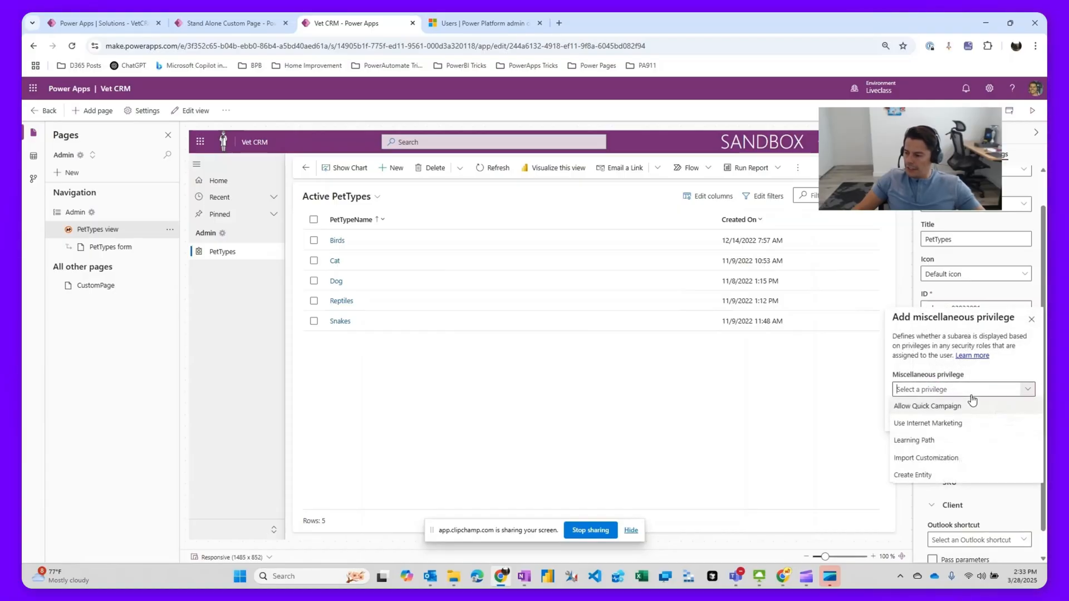
mouse_move(963, 478)
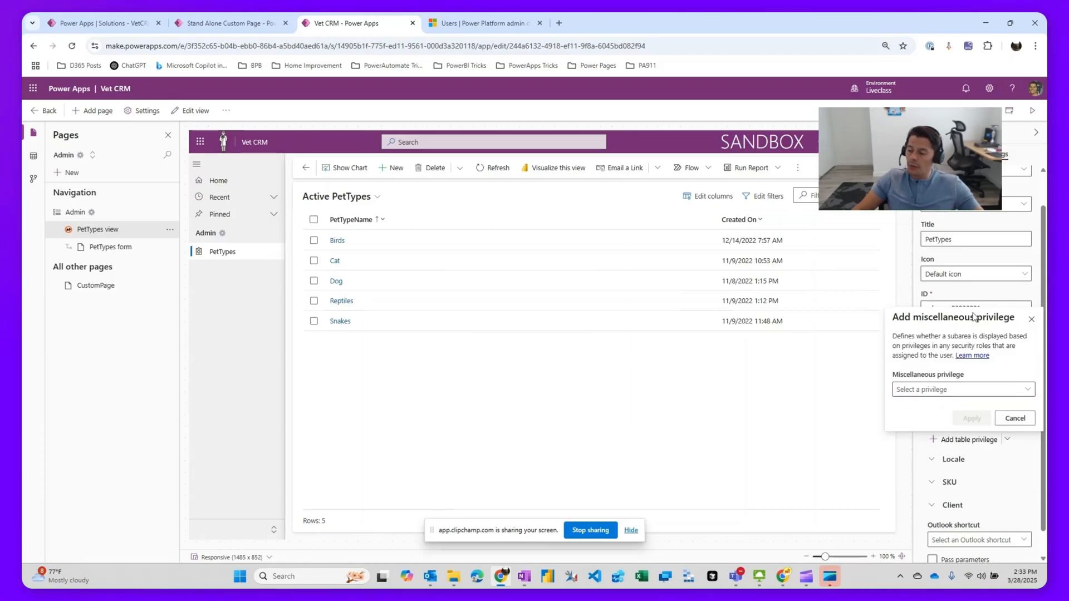
left_click(1015, 418)
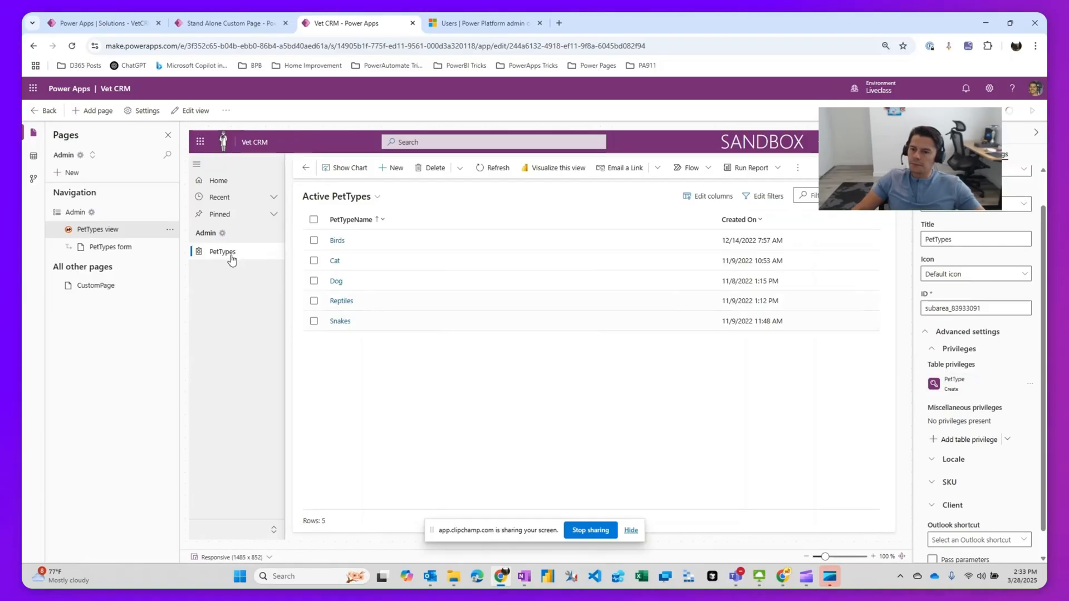
left_click(222, 23)
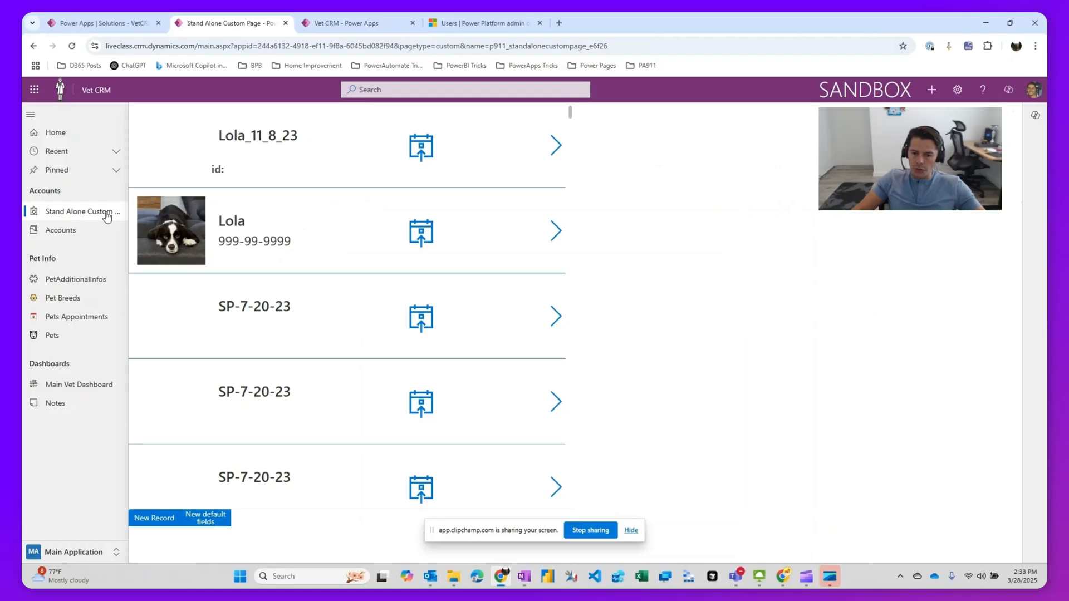
Step: Review the Vet CRM User security role's PetType permissions, where Create is None
left_click(100, 24)
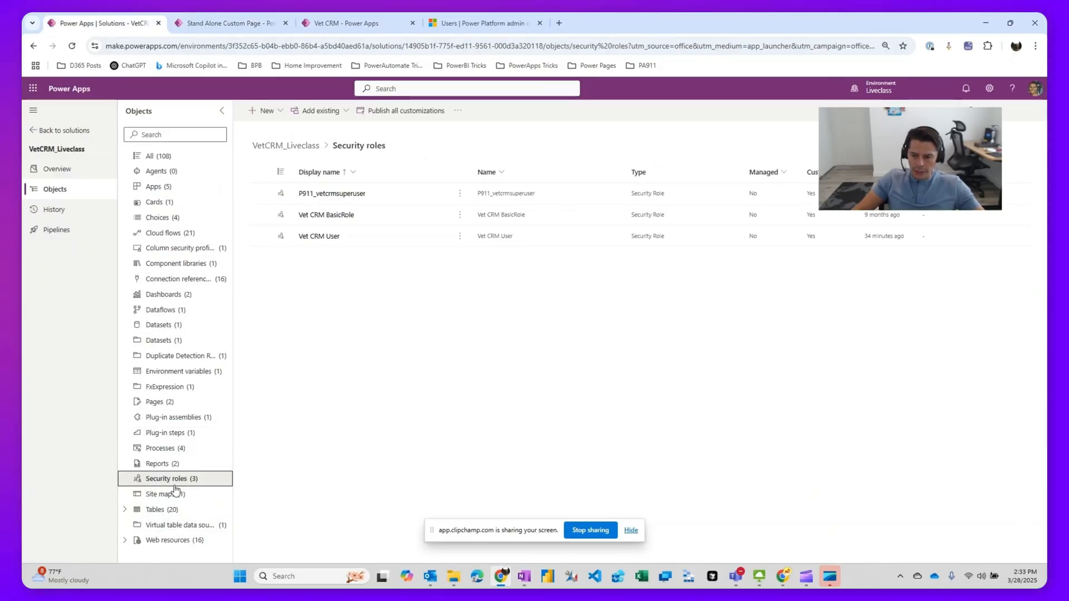
mouse_move(319, 236)
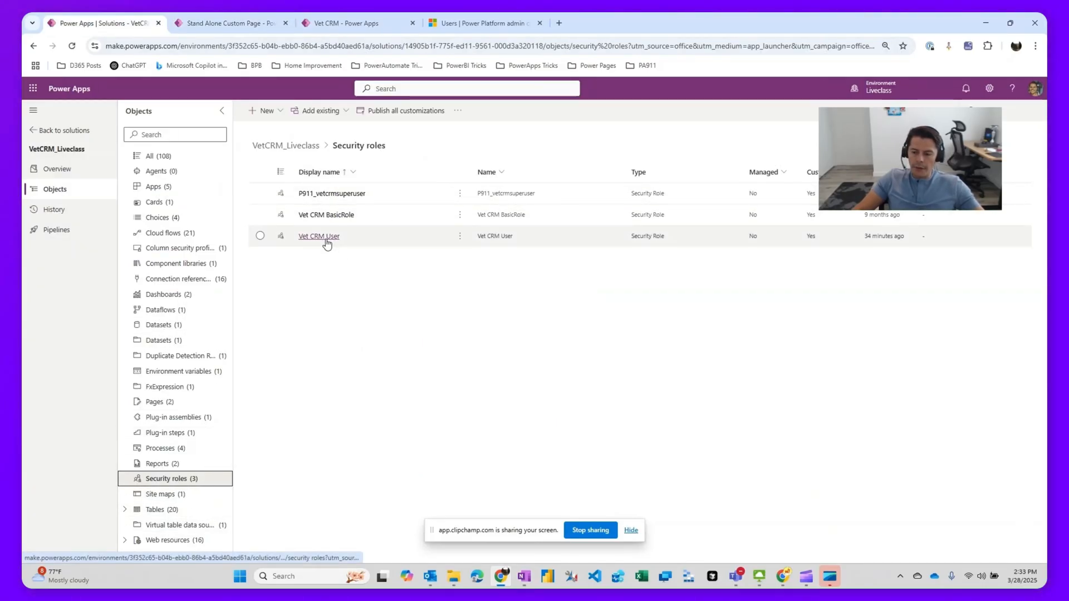
left_click(319, 236)
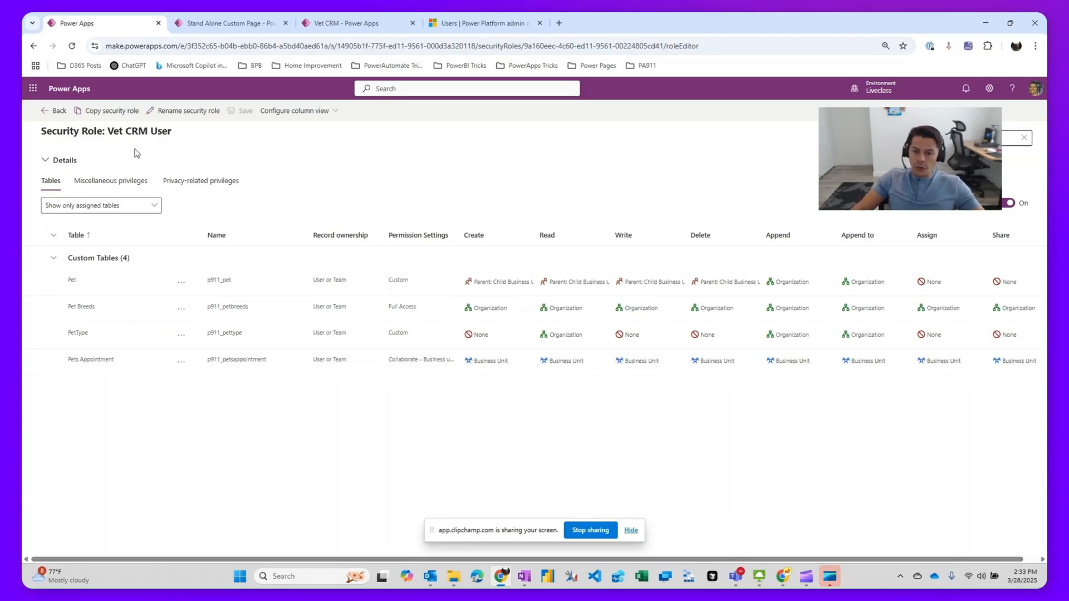
mouse_move(418, 195)
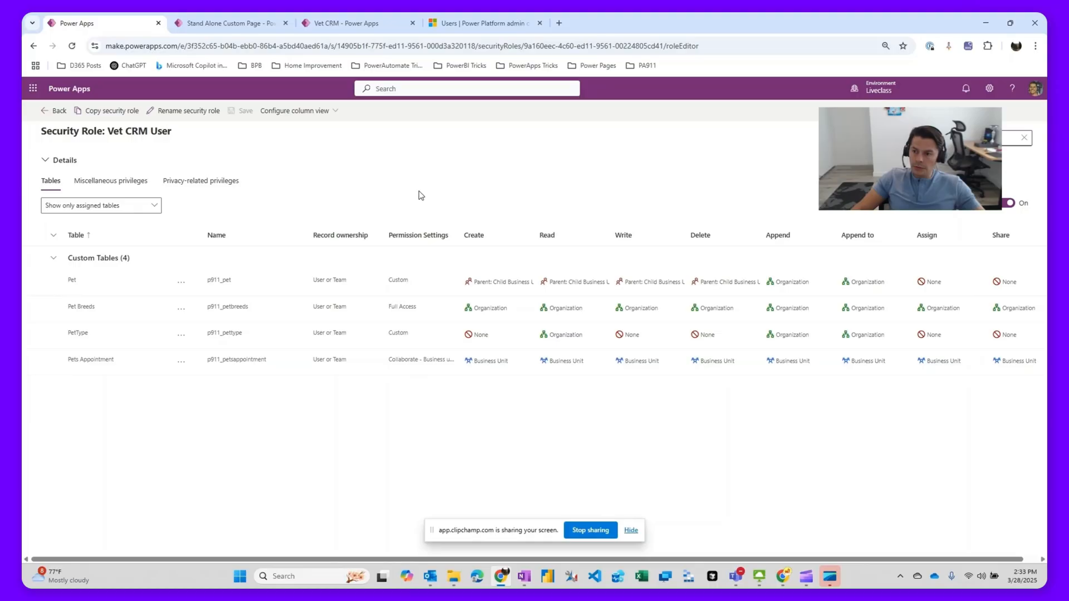
left_click(479, 23)
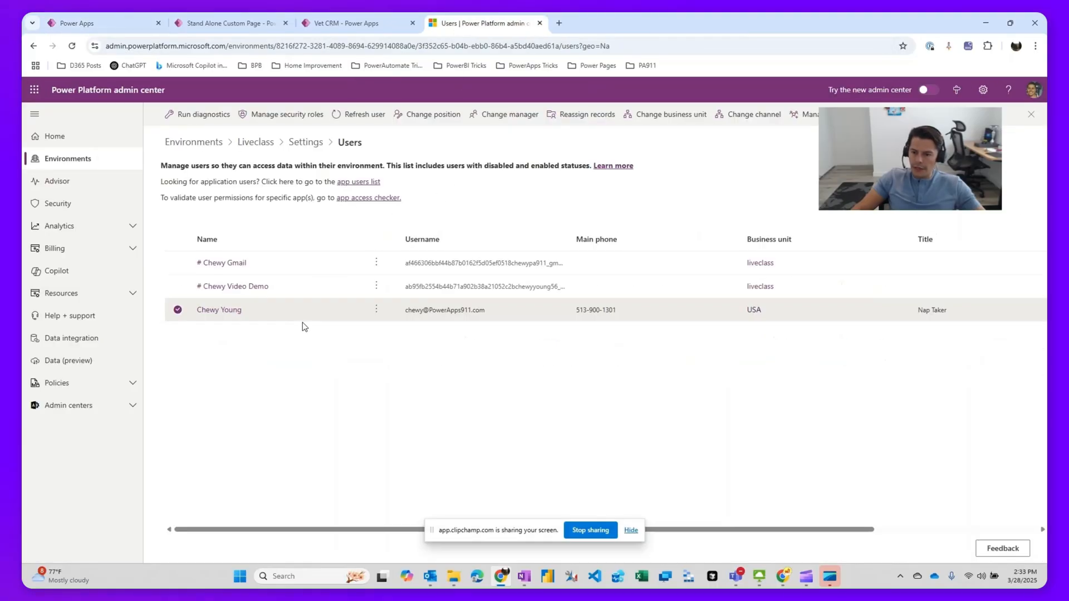
Step: Confirm the USA business unit user has Vet CRM User as a directly assigned role
left_click(219, 309)
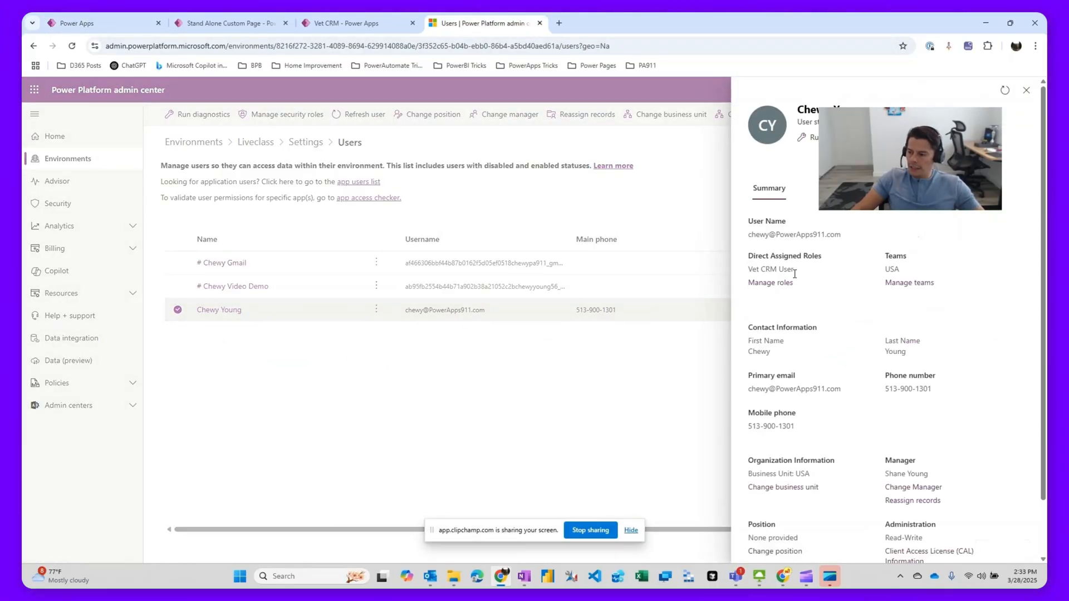
double_click(771, 269)
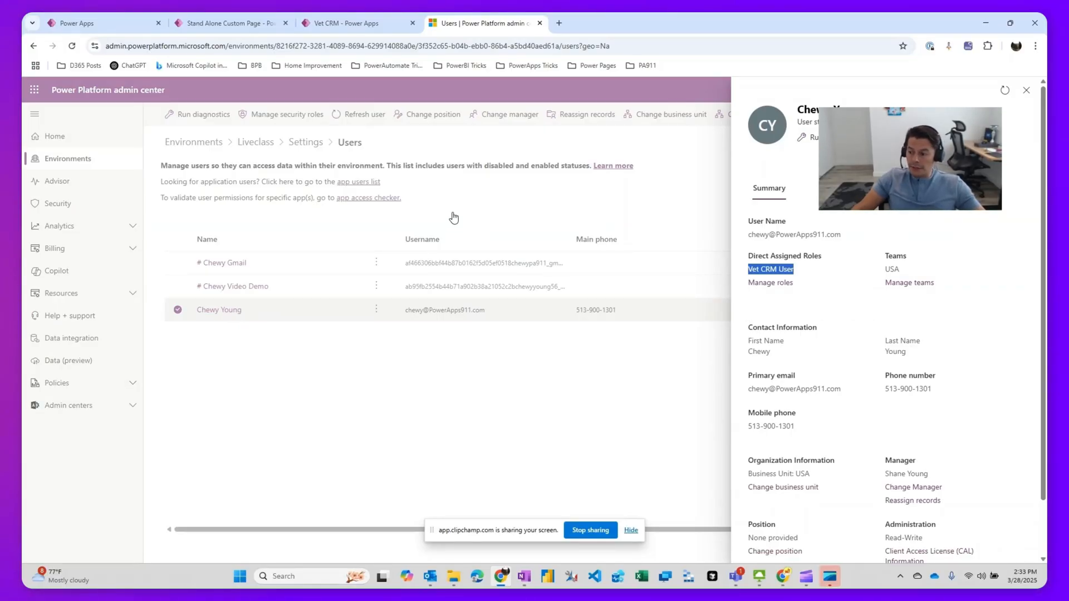
mouse_move(387, 91)
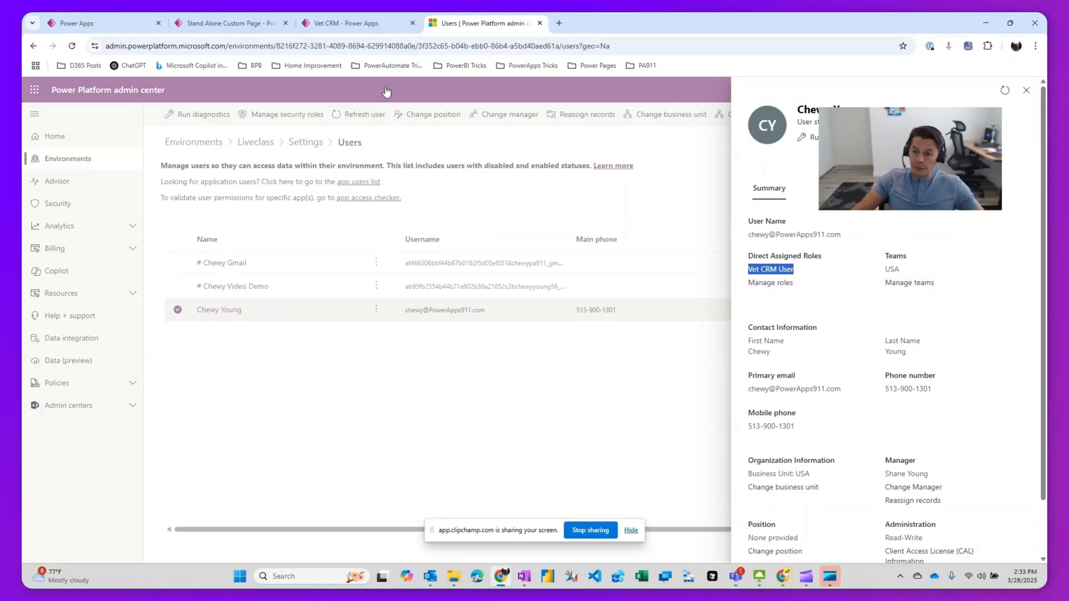
left_click(348, 23)
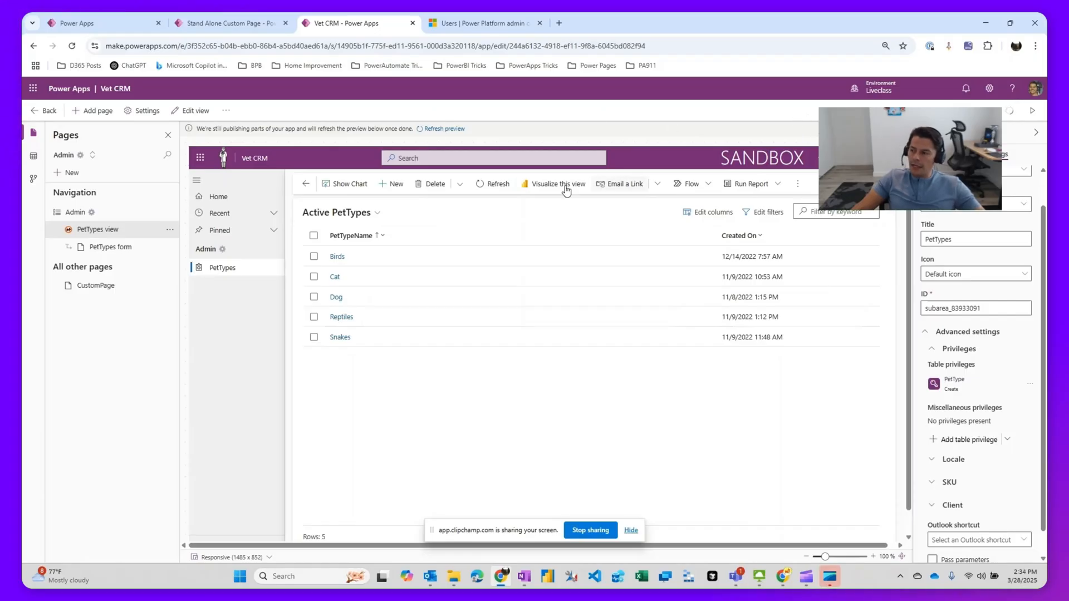
Step: Play the published Vet CRM app to view the Admin area's Active PetTypes list
left_click(225, 22)
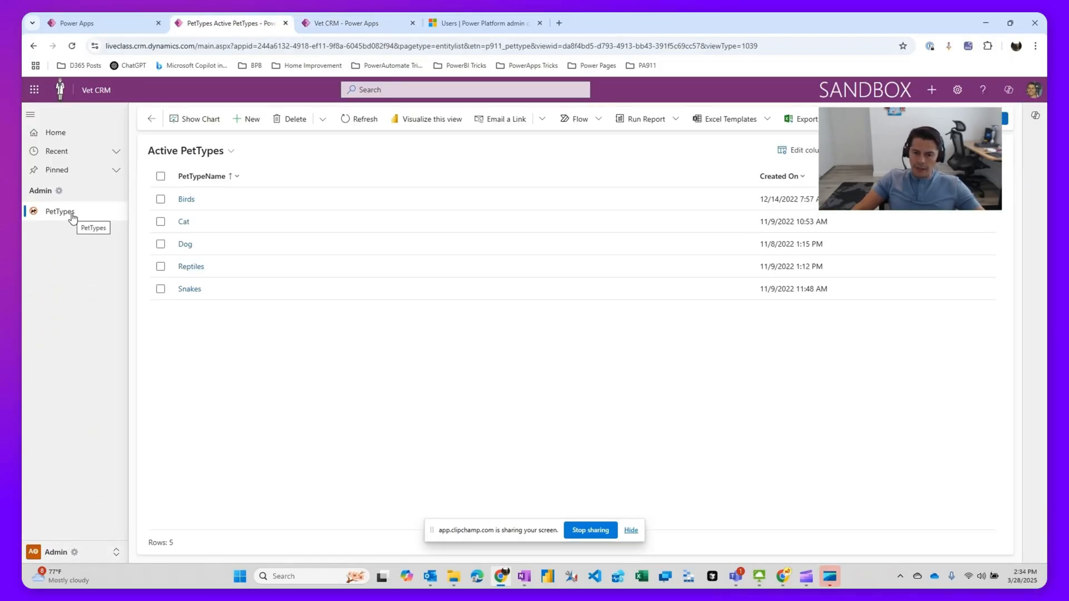
mouse_move(103, 301)
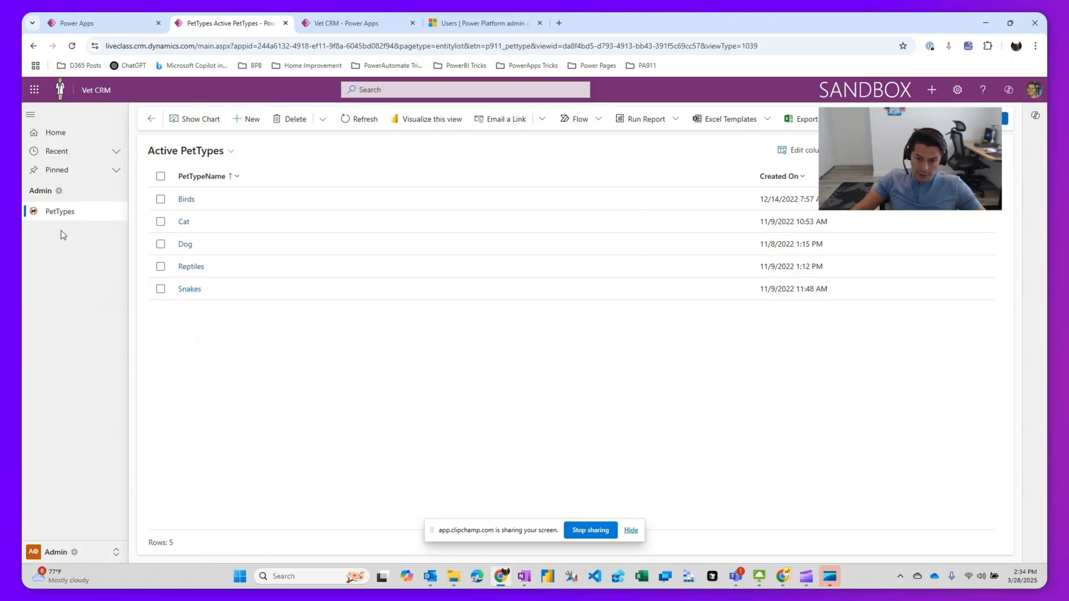
mouse_move(66, 310)
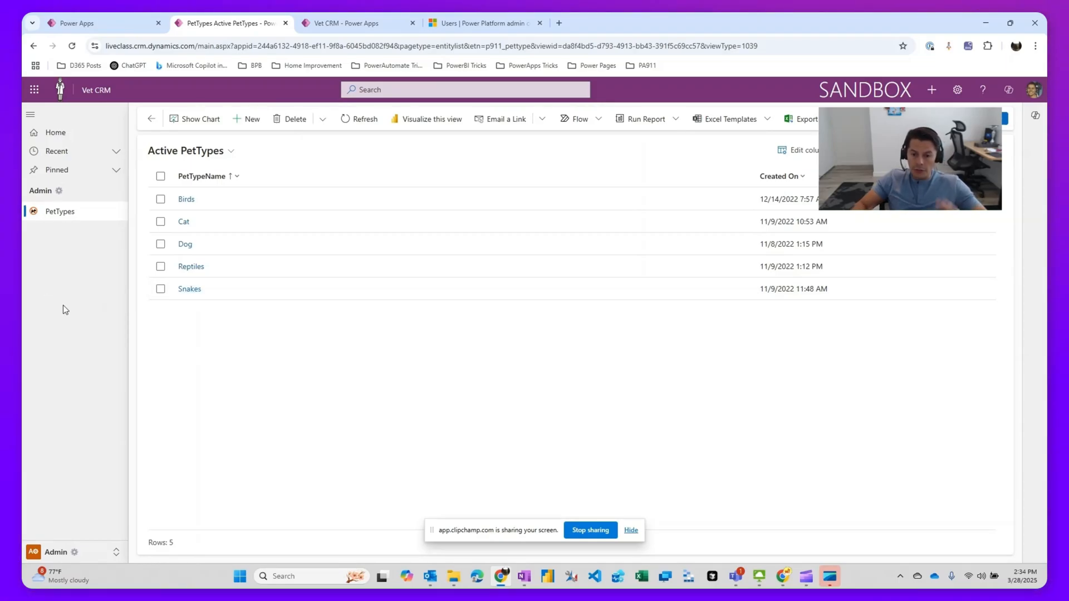
mouse_move(72, 337)
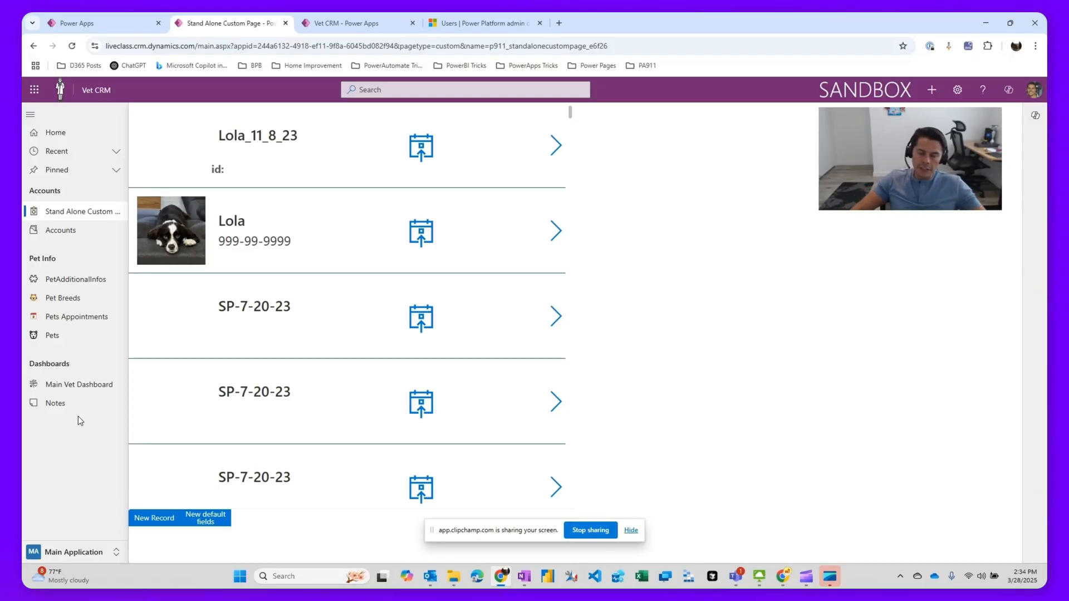
mouse_move(94, 420)
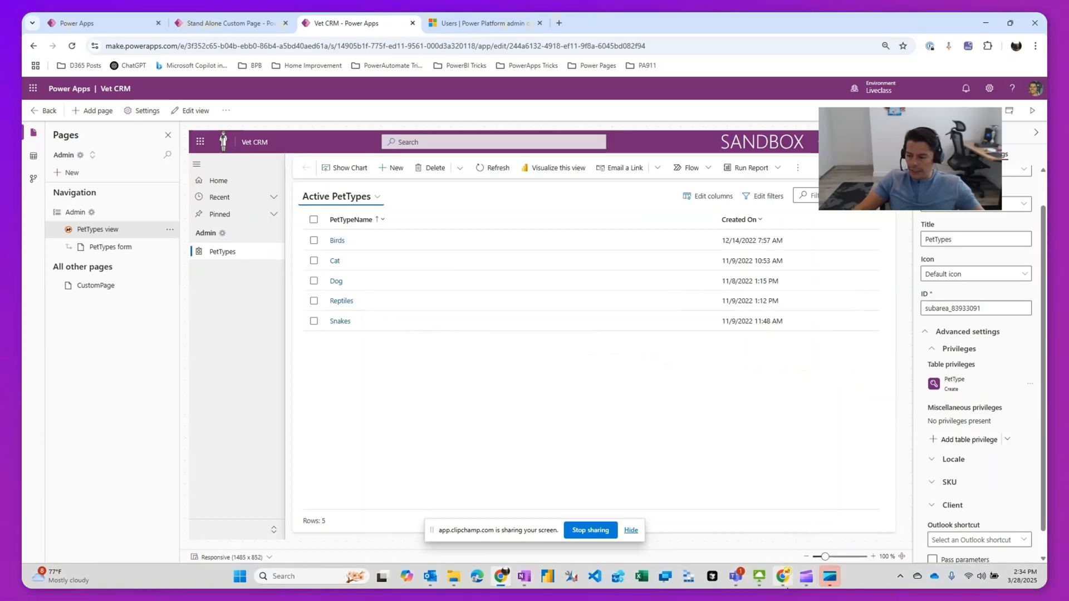
Step: Launch the Vet CRM standalone custom page in a separate browser window
left_click(224, 23)
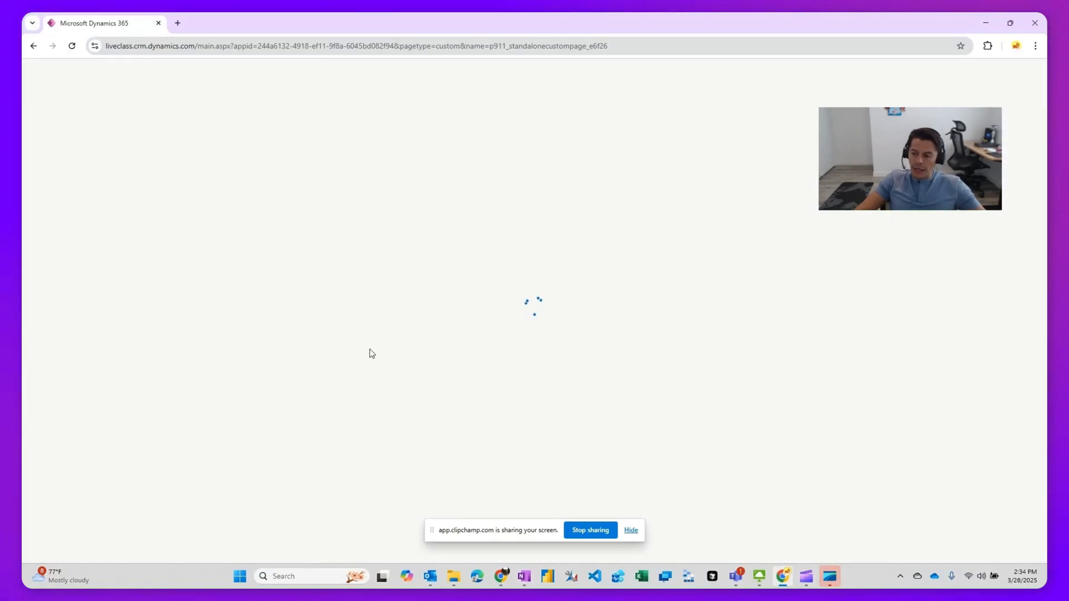
mouse_move(408, 326)
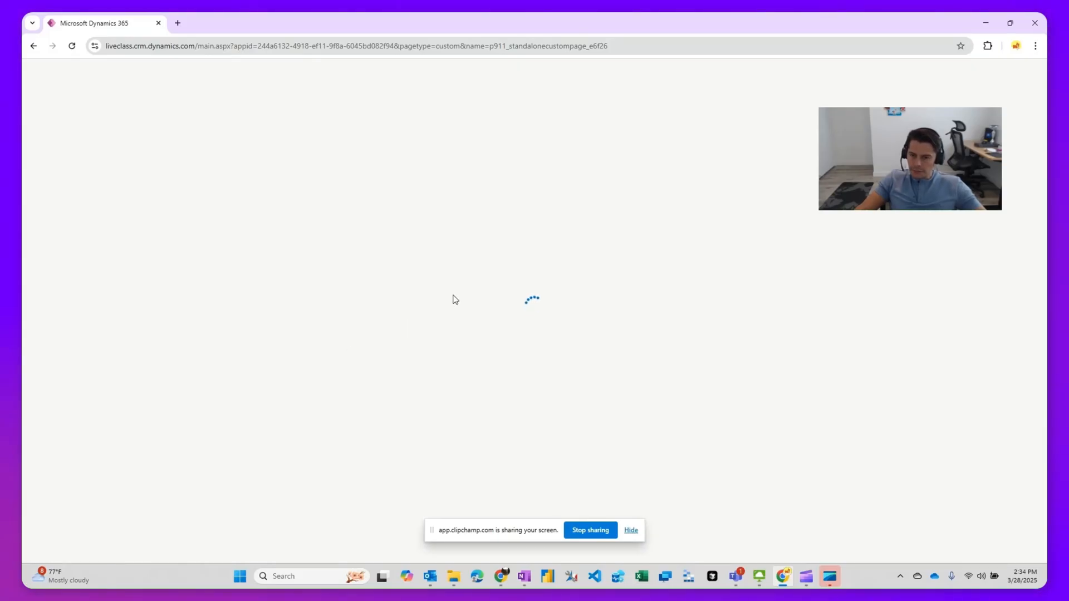
mouse_move(335, 265)
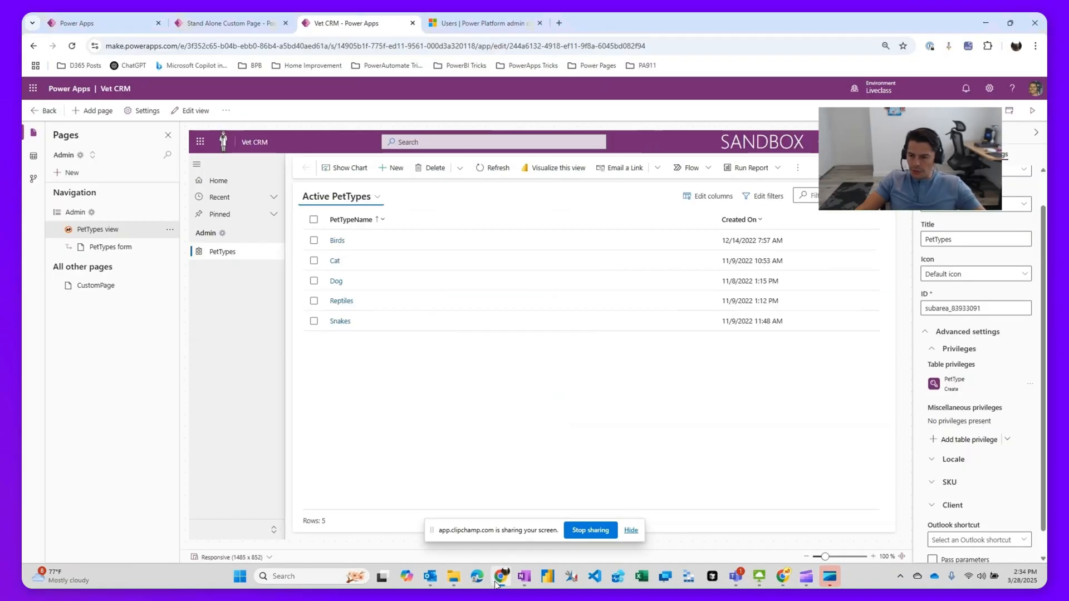
Step: In the second window's Vet CRM custom page, try switching to the Admin area
left_click(225, 22)
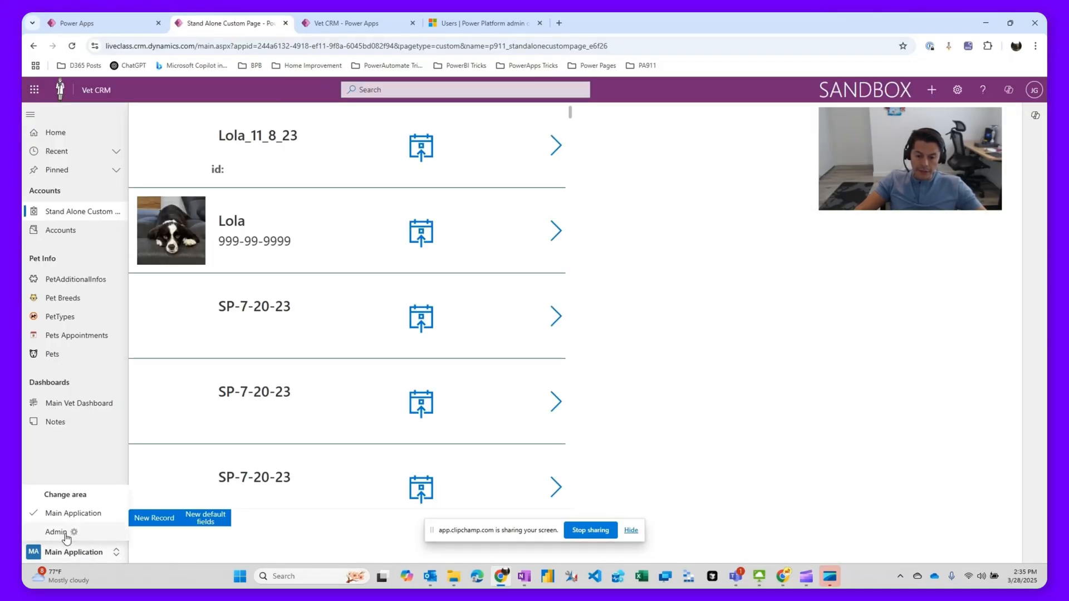
left_click(48, 532)
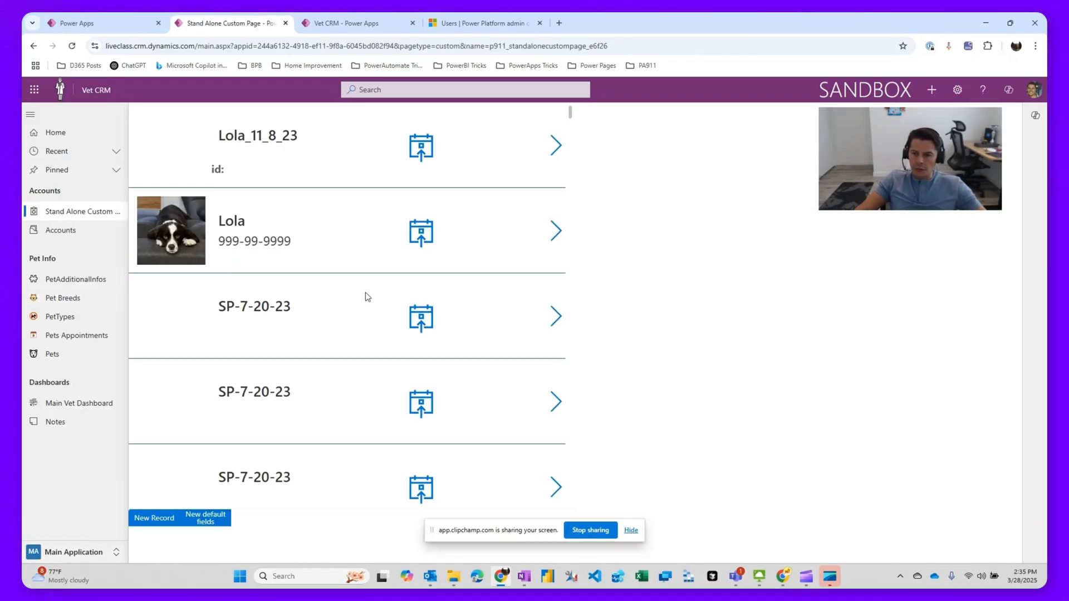
mouse_move(359, 255)
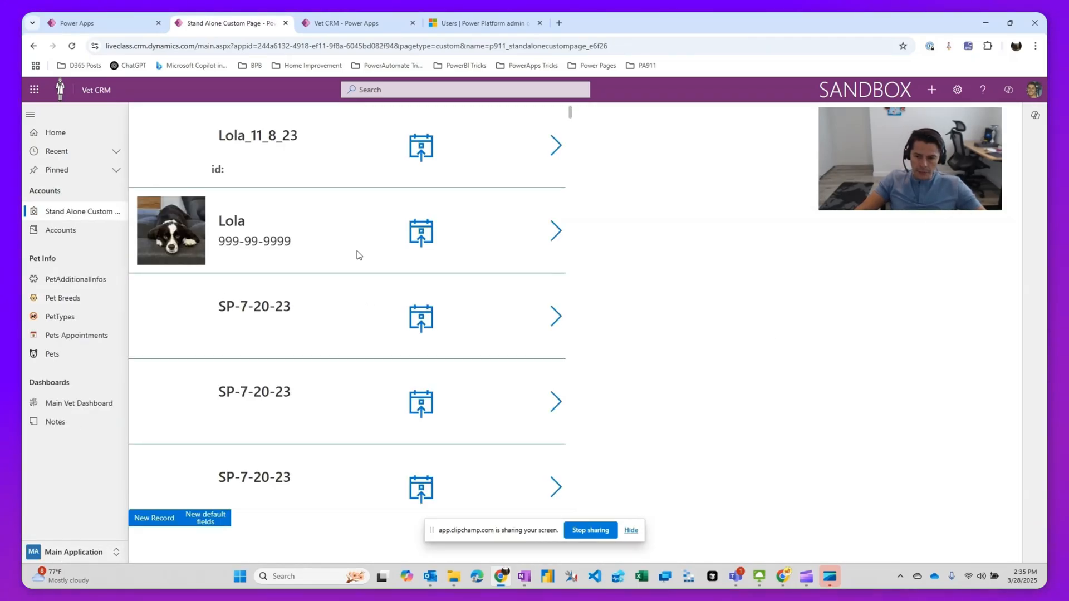